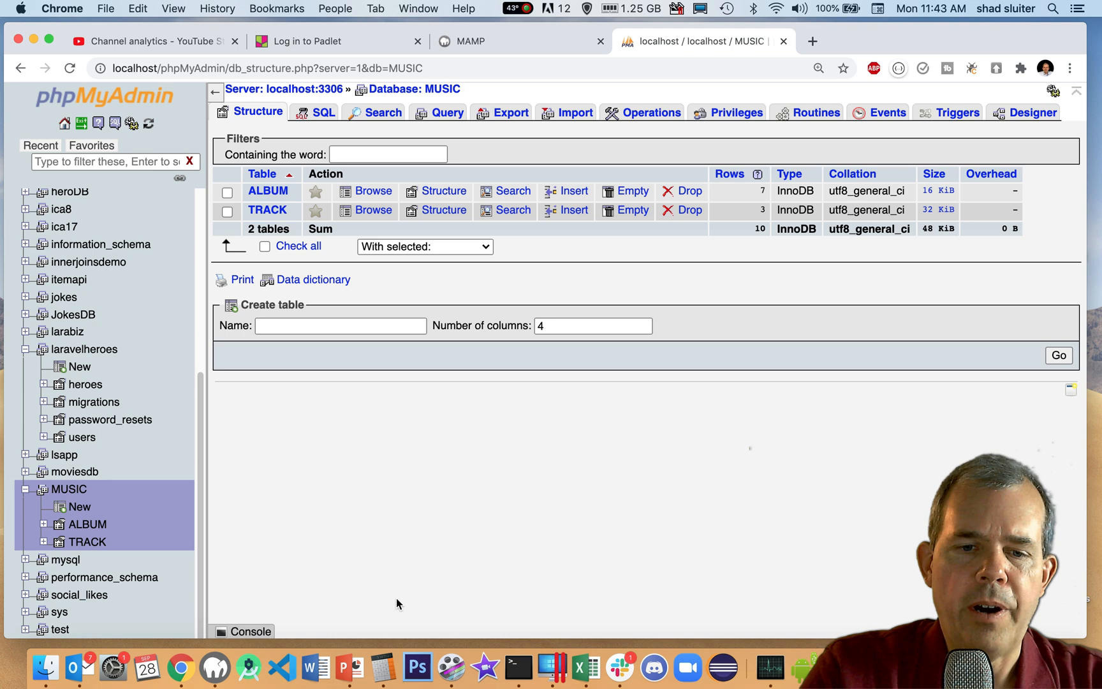
- Bring up the MAMP server control window and move it aside
{"action": "left_click", "coordinate": [214, 669]}
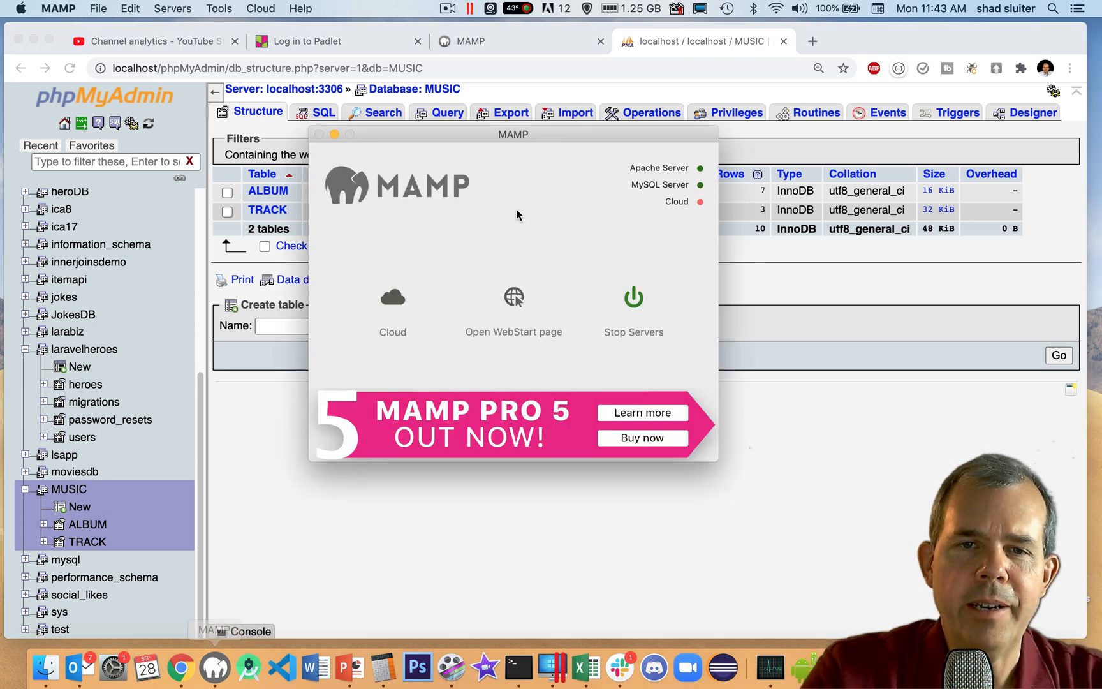
{"action": "left_click_drag", "start_coordinate": [513, 134], "coordinate": [577, 232]}
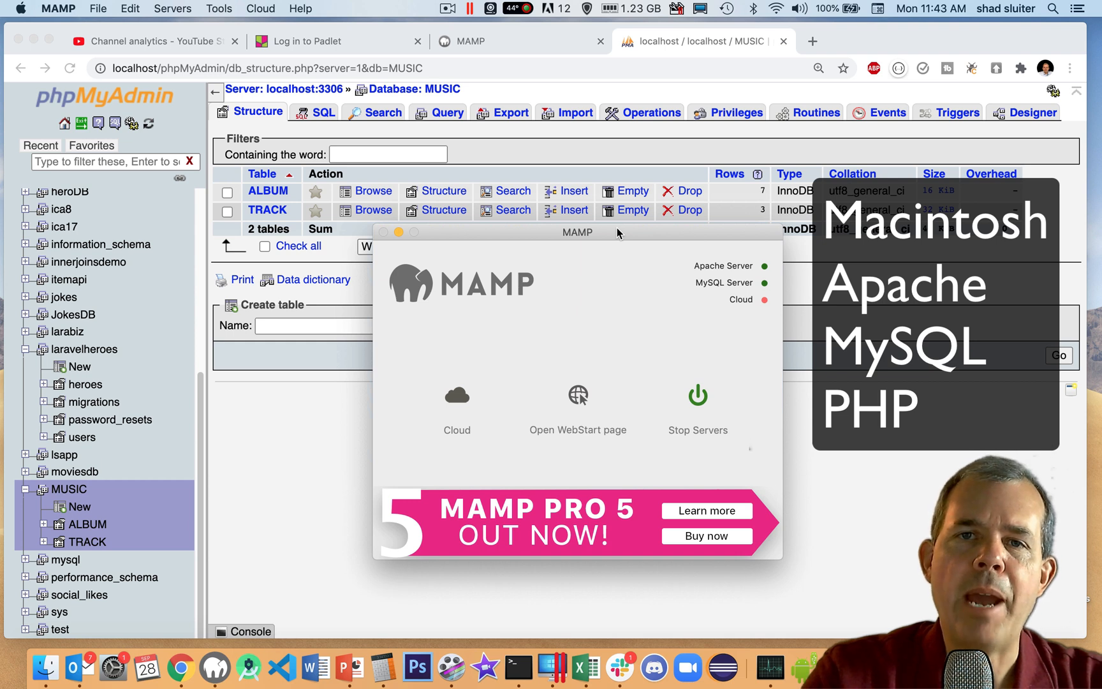
{"action": "mouse_move", "coordinate": [581, 222]}
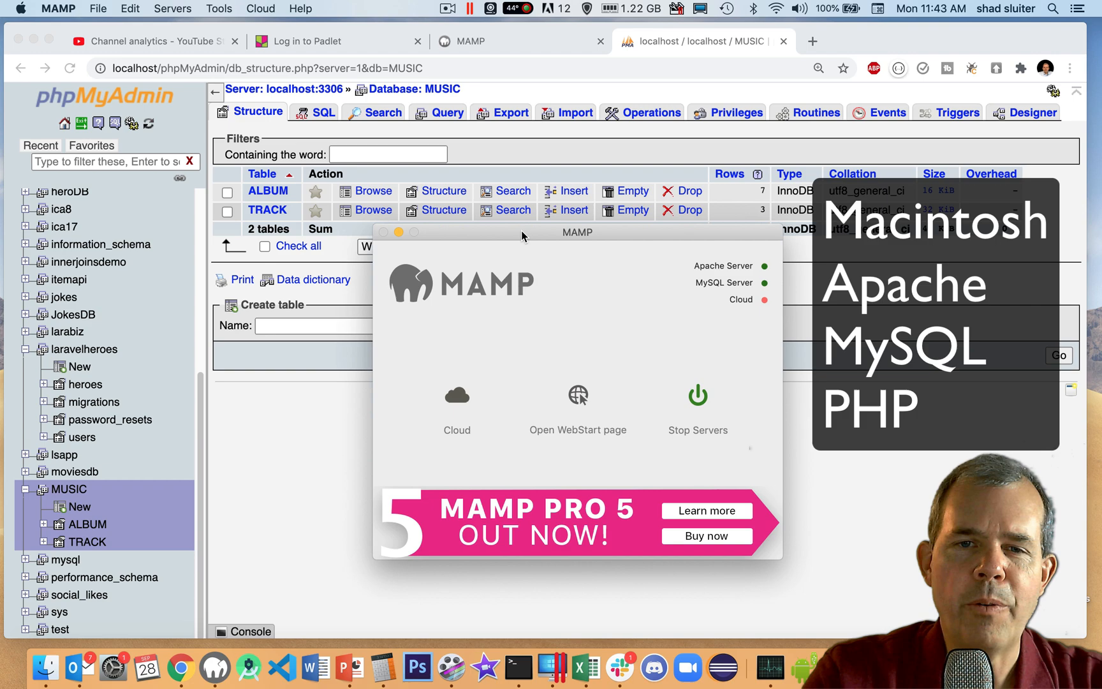
{"action": "left_click_drag", "start_coordinate": [577, 231], "coordinate": [797, 267]}
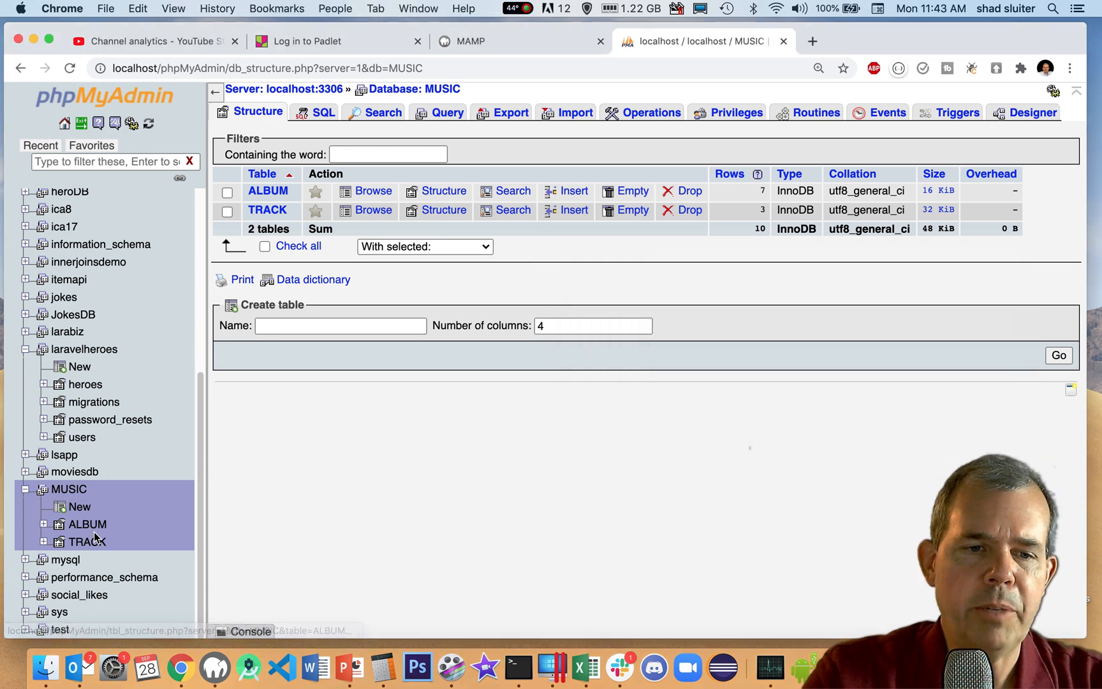
- Show the ALBUM table's columns on its Structure tab
{"action": "left_click", "coordinate": [86, 524]}
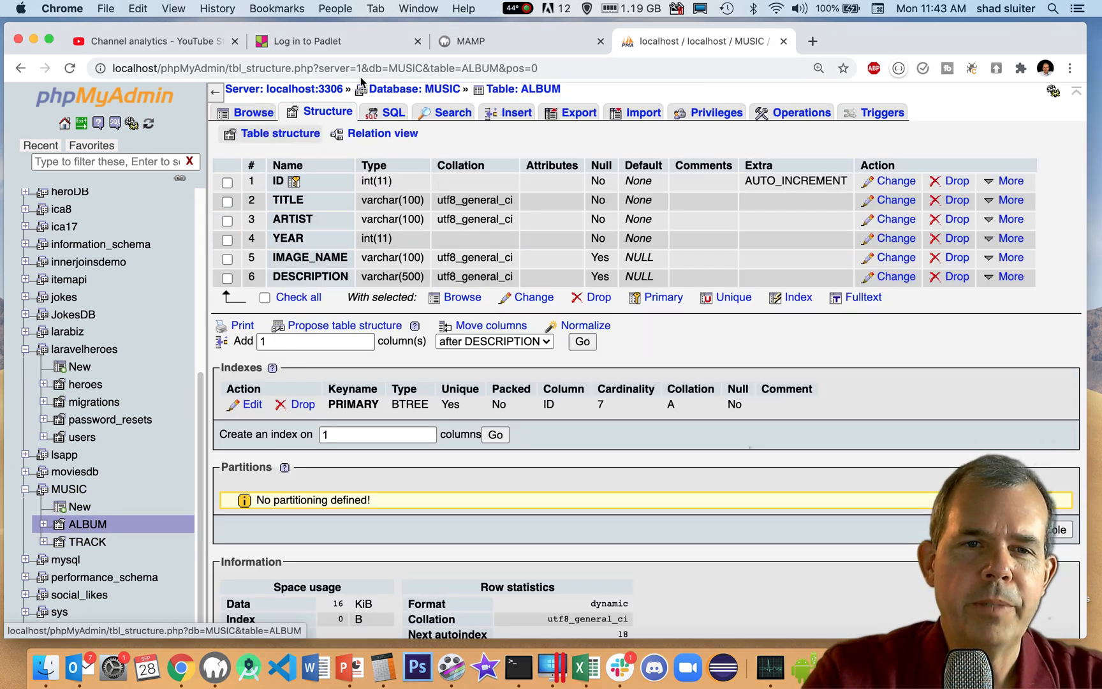
{"action": "left_click", "coordinate": [252, 112]}
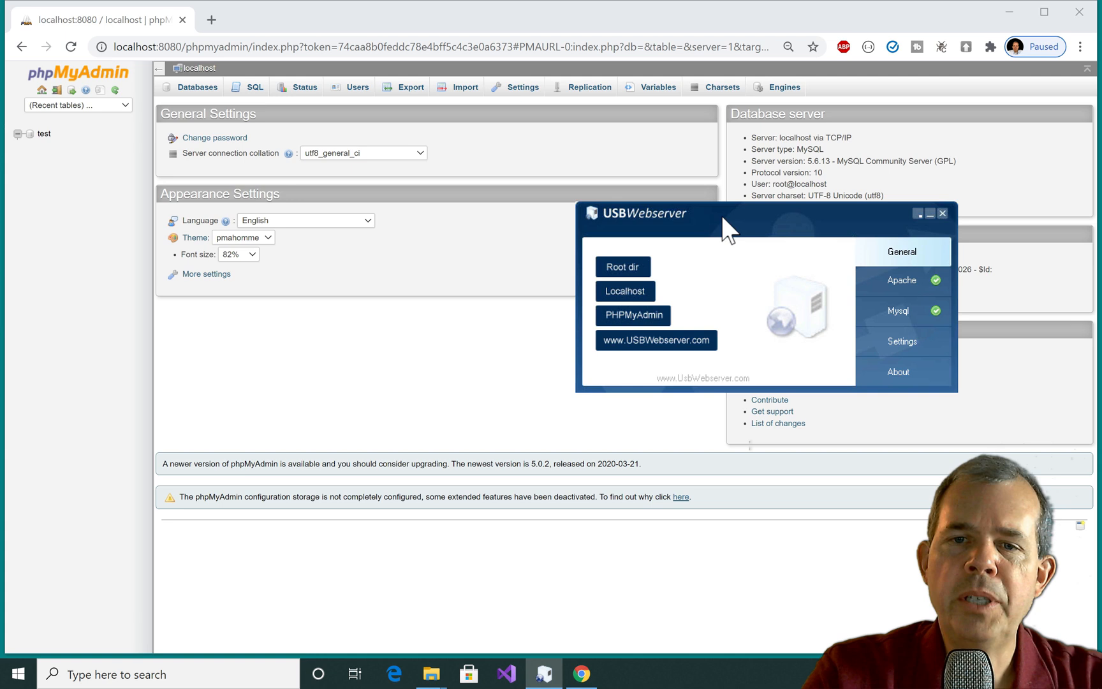
{"action": "left_click_drag", "start_coordinate": [731, 218], "coordinate": [722, 204]}
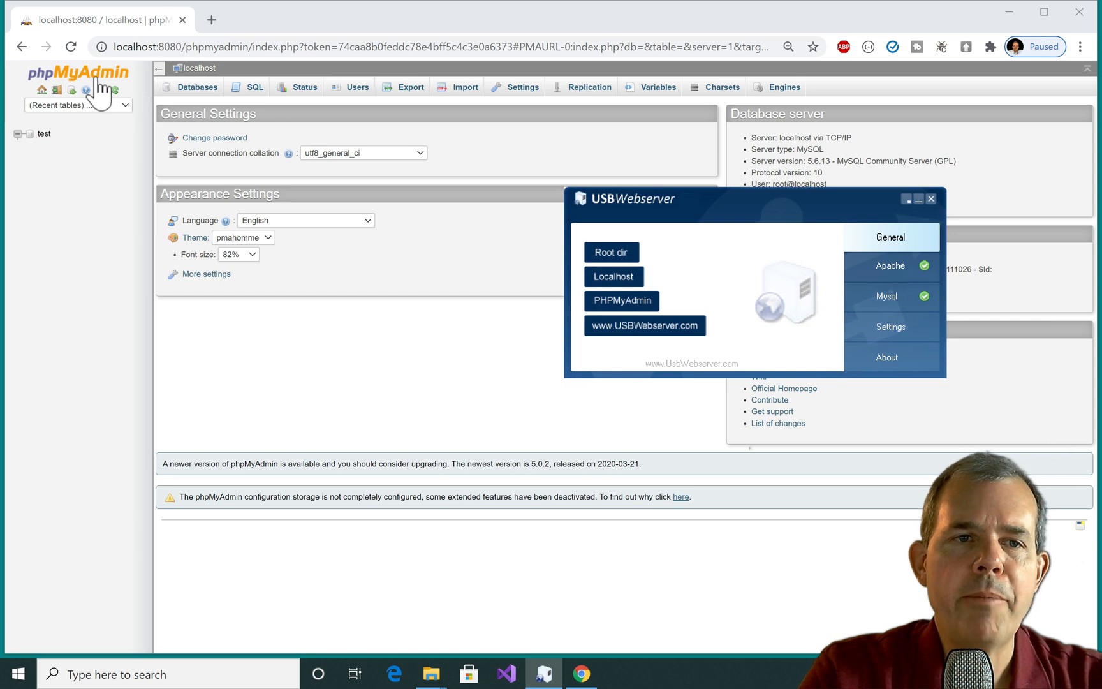
{"action": "mouse_move", "coordinate": [43, 134]}
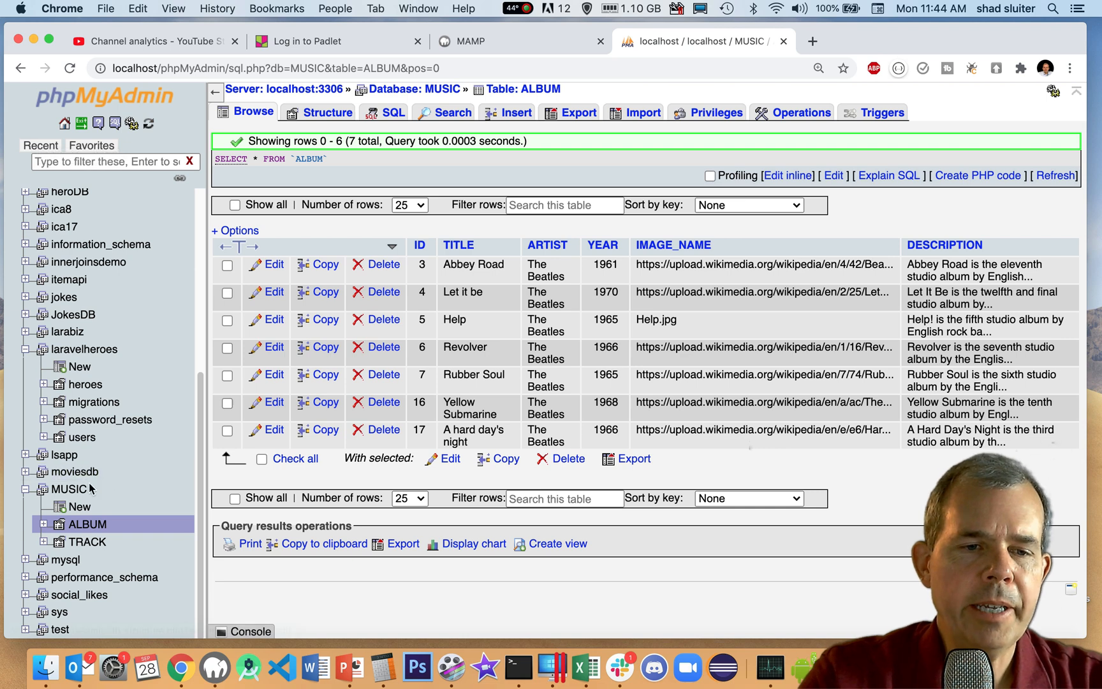
- Go back to the MUSIC database overview listing its ALBUM and TRACK tables
{"action": "left_click", "coordinate": [62, 490]}
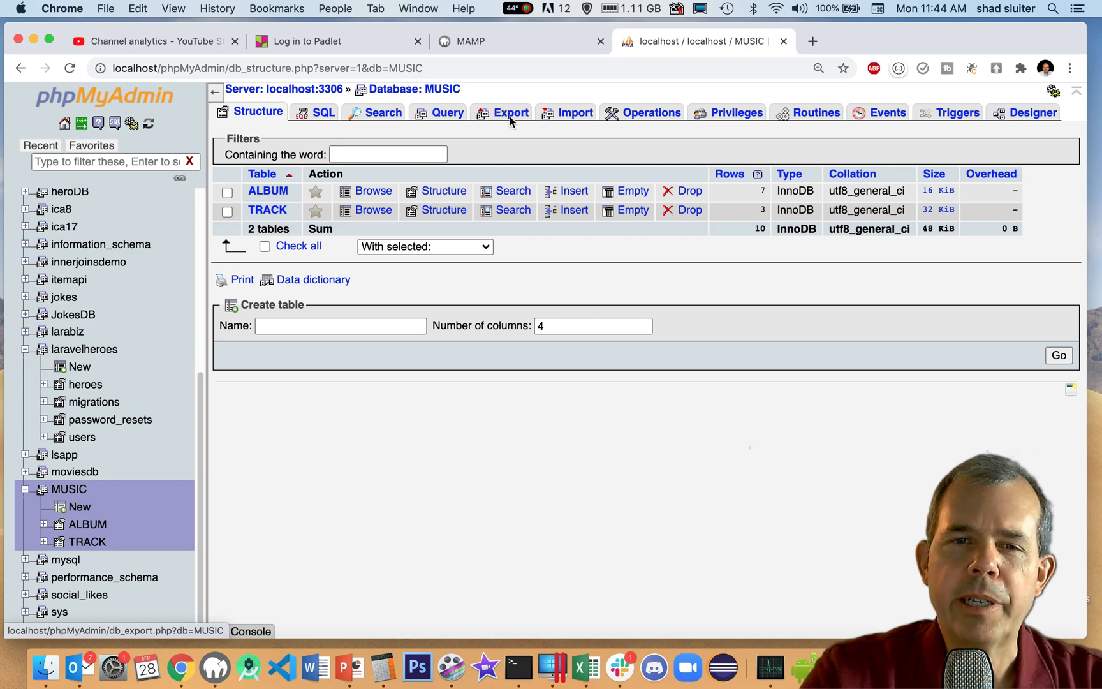
- Switch the MUSIC database export to Custom with ALBUM and TRACK structure and data checked
{"action": "left_click", "coordinate": [509, 112]}
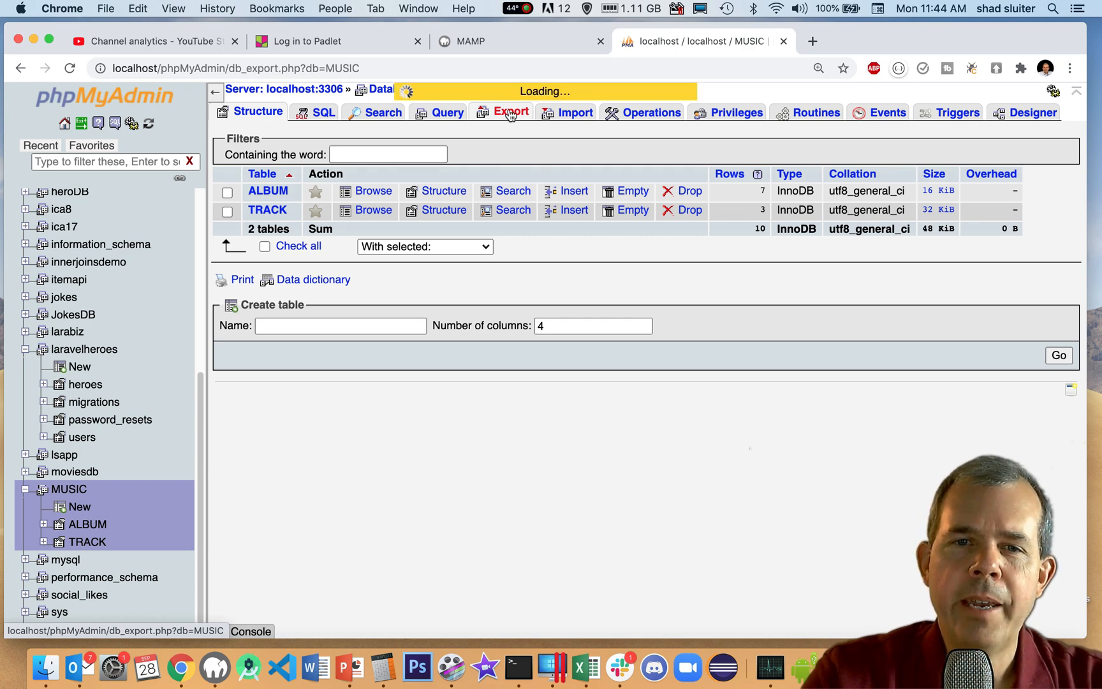
{"action": "left_click", "coordinate": [512, 112]}
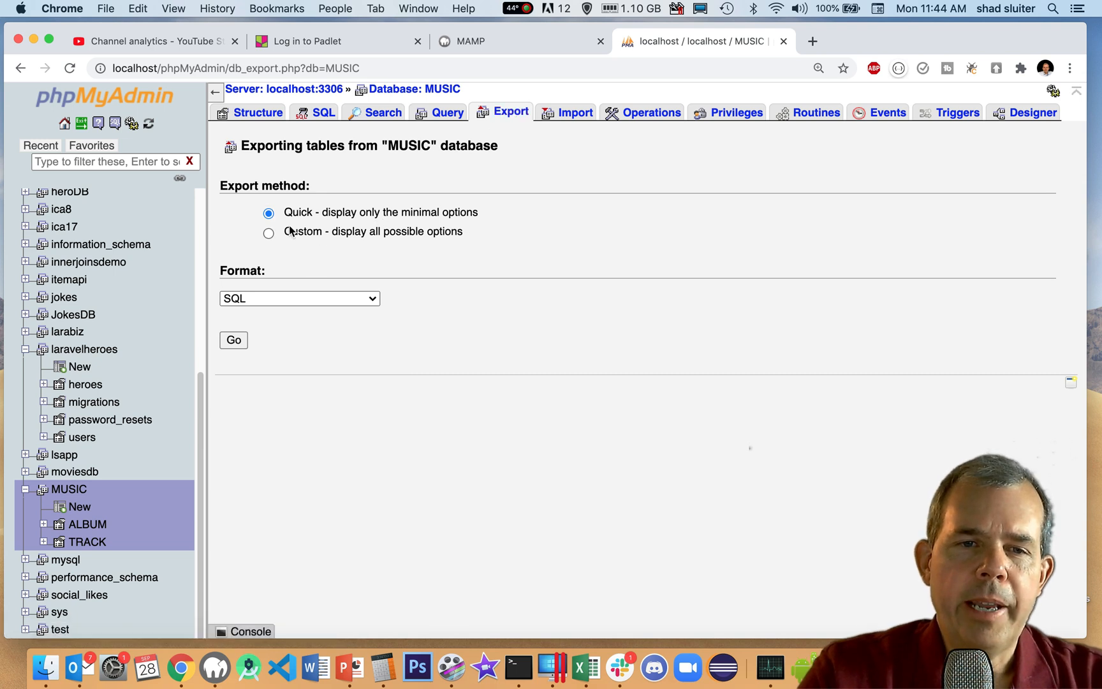
{"action": "mouse_move", "coordinate": [291, 240]}
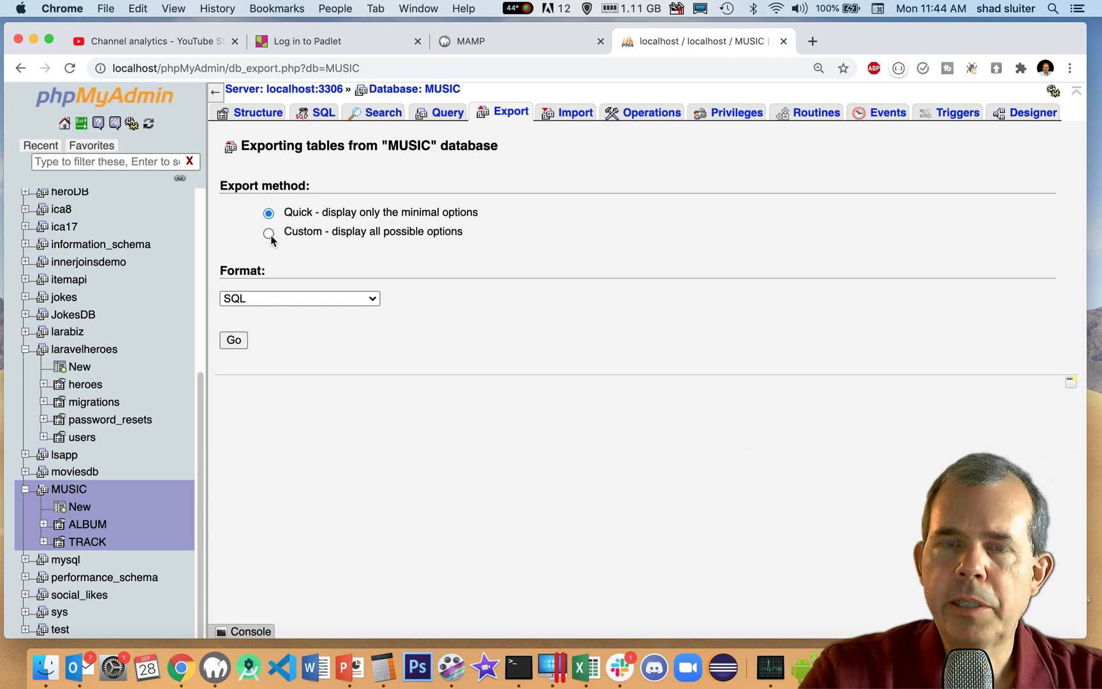
{"action": "left_click", "coordinate": [268, 232]}
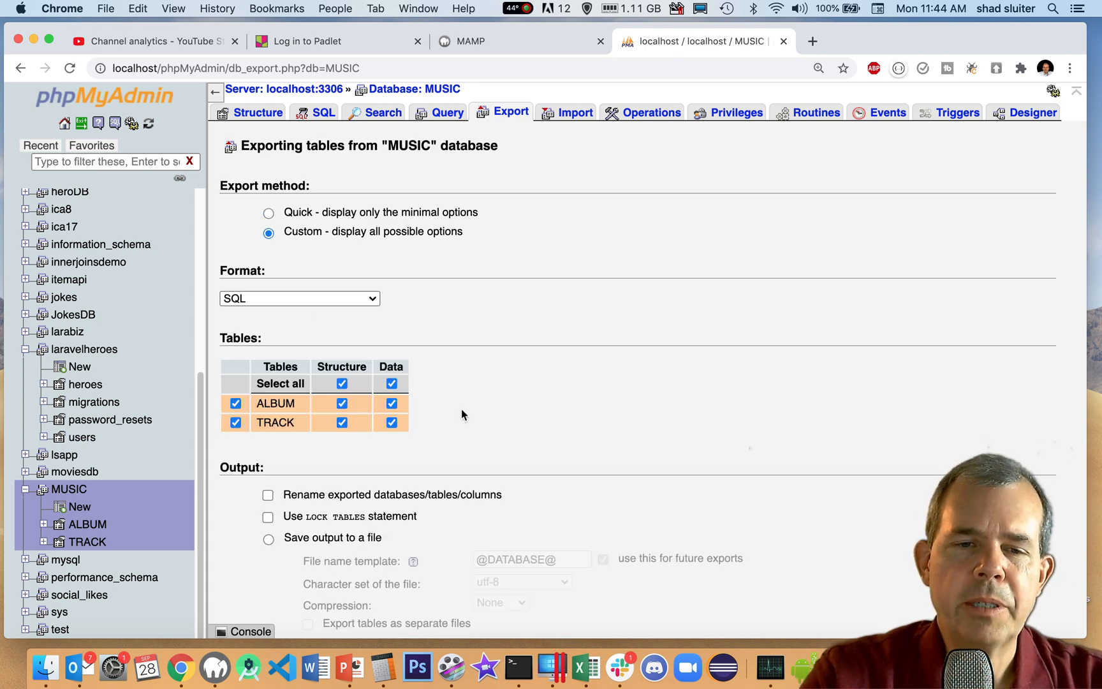
{"action": "scroll", "scroll_direction": "down", "scroll_amount": 3}
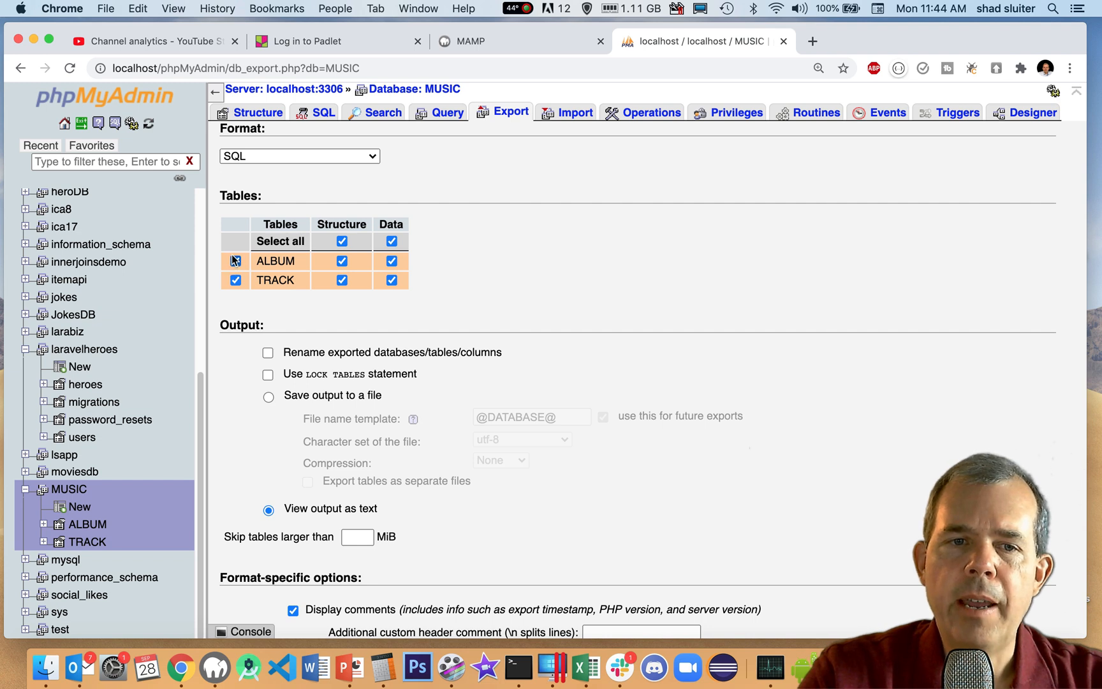
{"action": "left_click", "coordinate": [235, 262]}
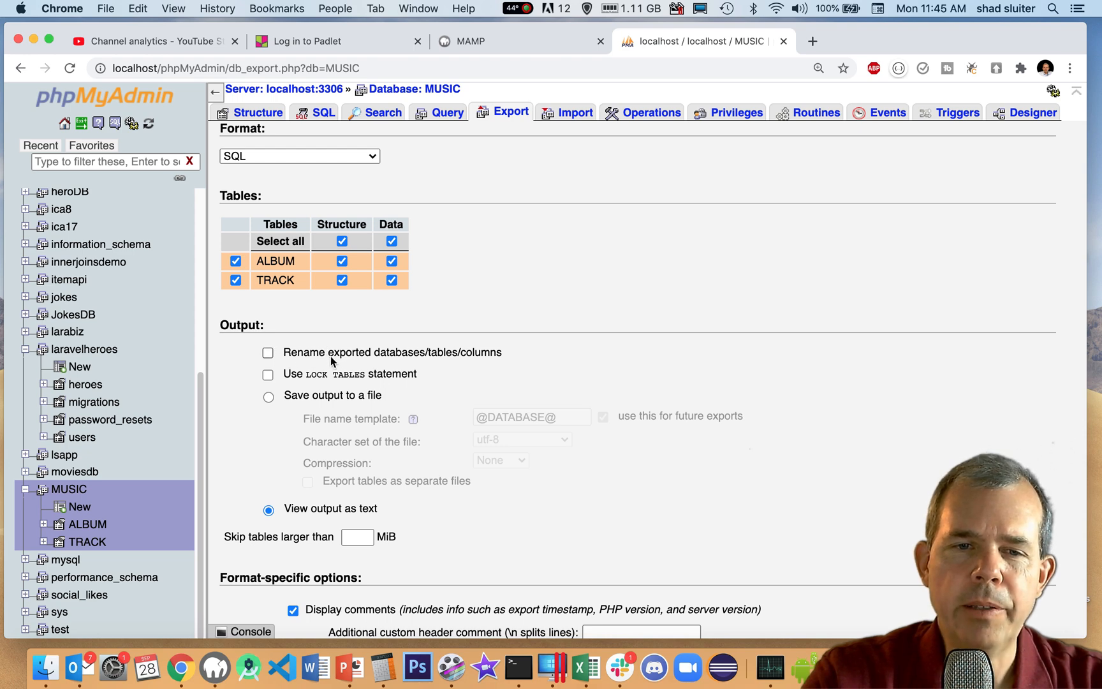
- Review the remaining export options, leaving SQL format with output viewed as text
{"action": "scroll", "scroll_direction": "down", "scroll_amount": 3}
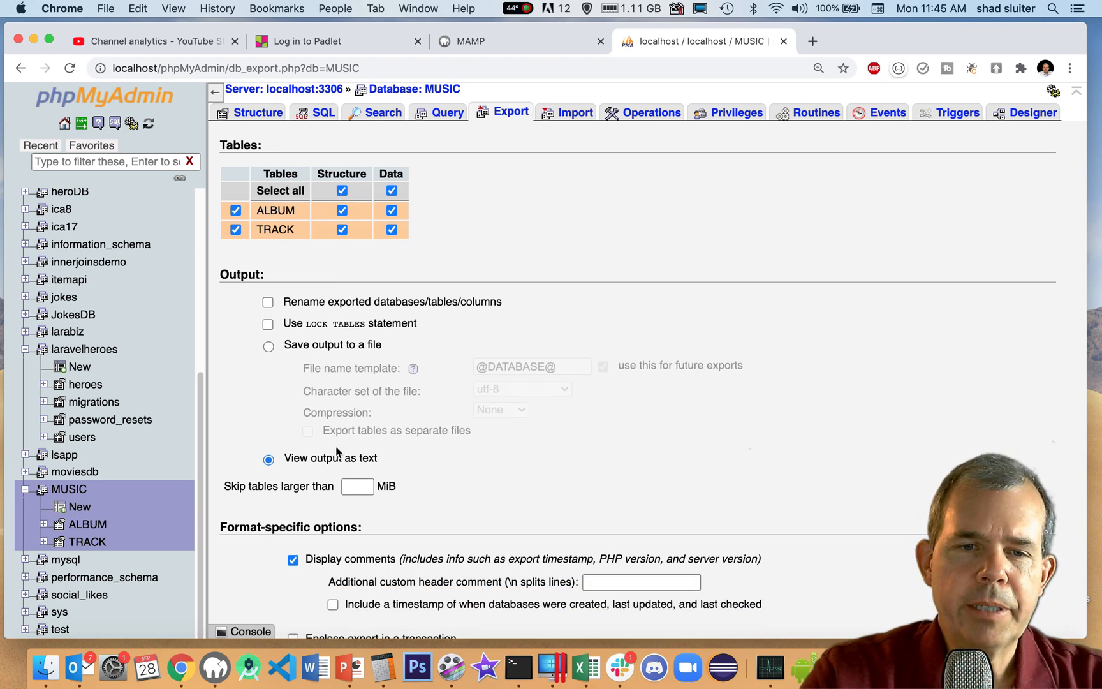
{"action": "scroll", "scroll_direction": "down", "scroll_amount": 3}
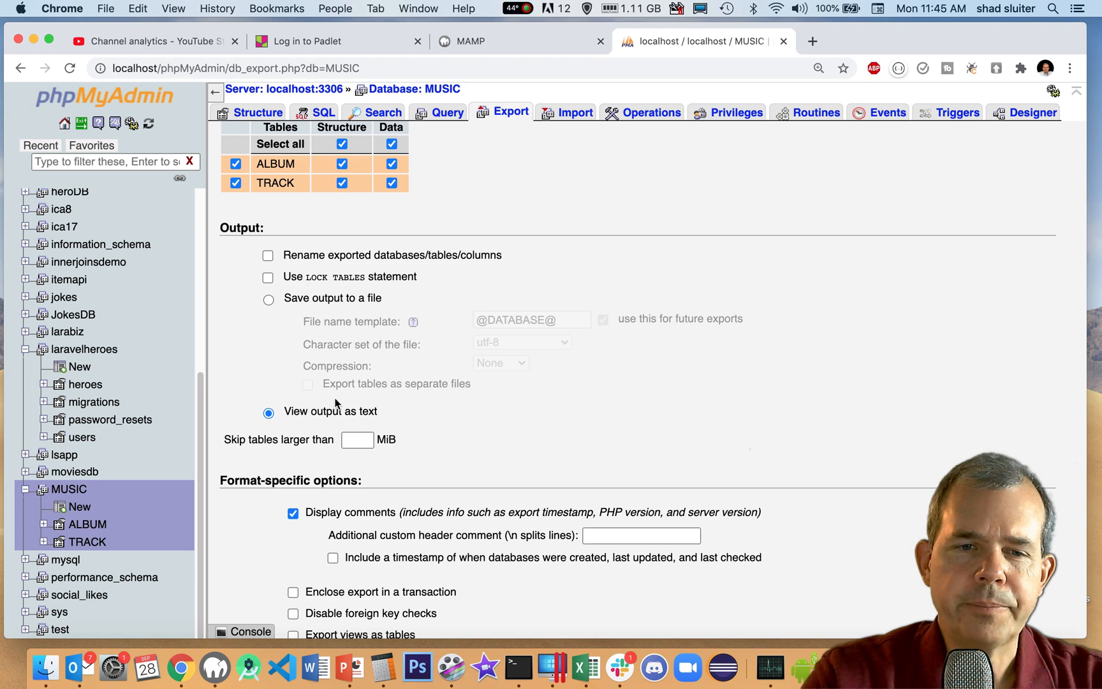
{"action": "mouse_move", "coordinate": [327, 424]}
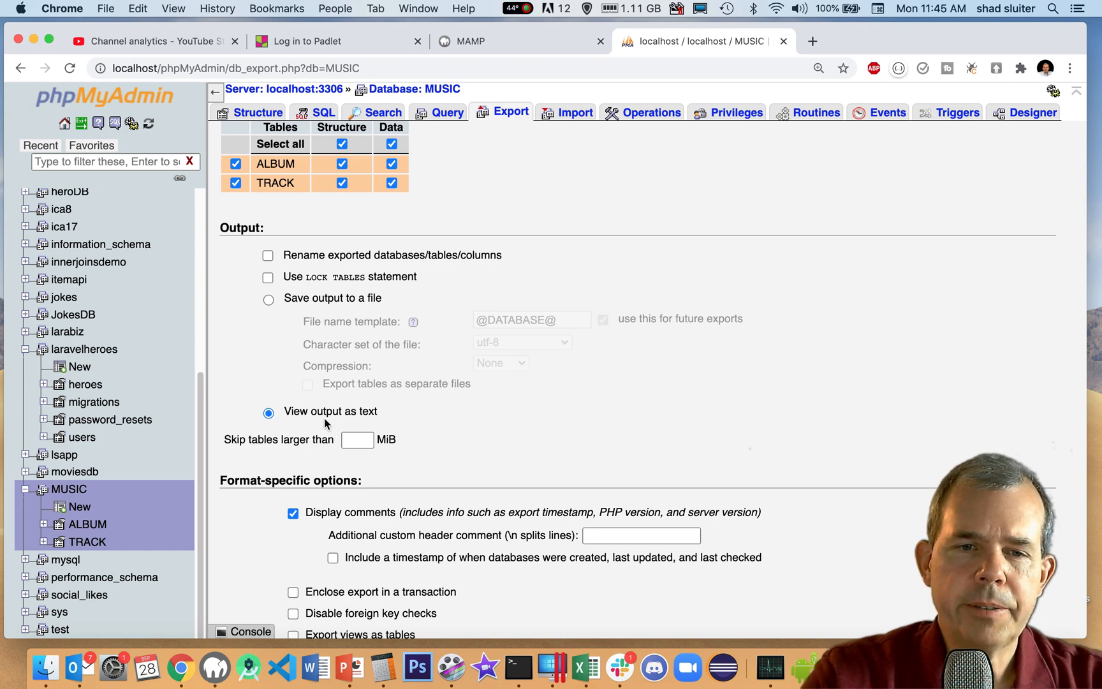
{"action": "scroll", "scroll_direction": "down", "scroll_amount": 3}
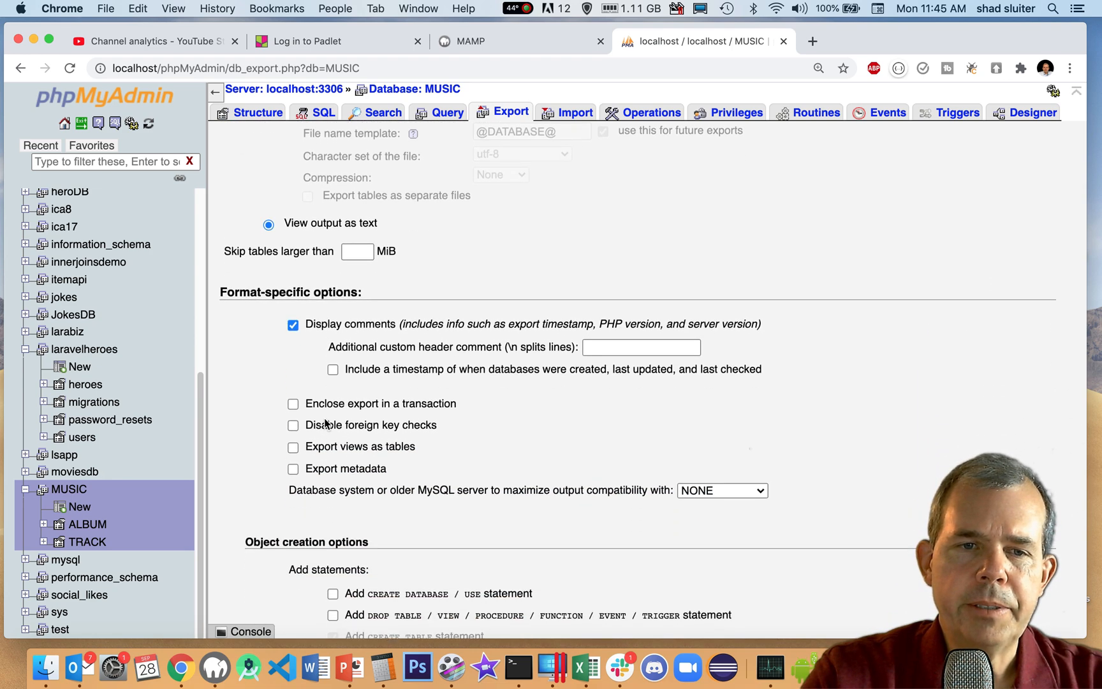
{"action": "scroll", "scroll_direction": "down", "scroll_amount": 3}
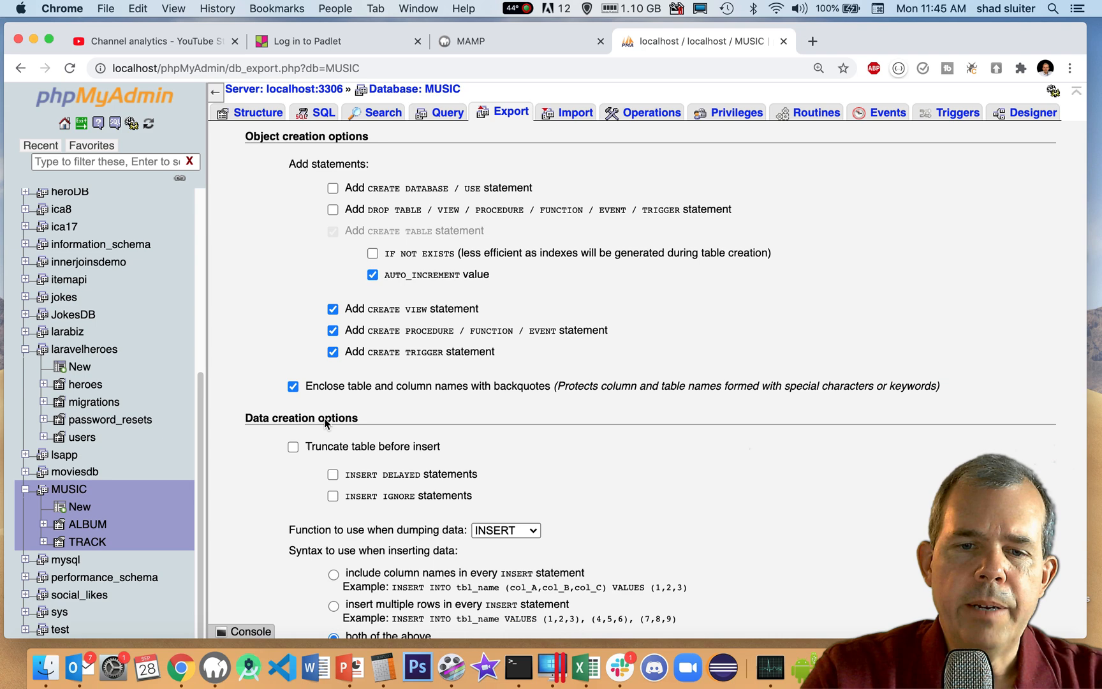
{"action": "scroll", "scroll_direction": "down", "scroll_amount": 3}
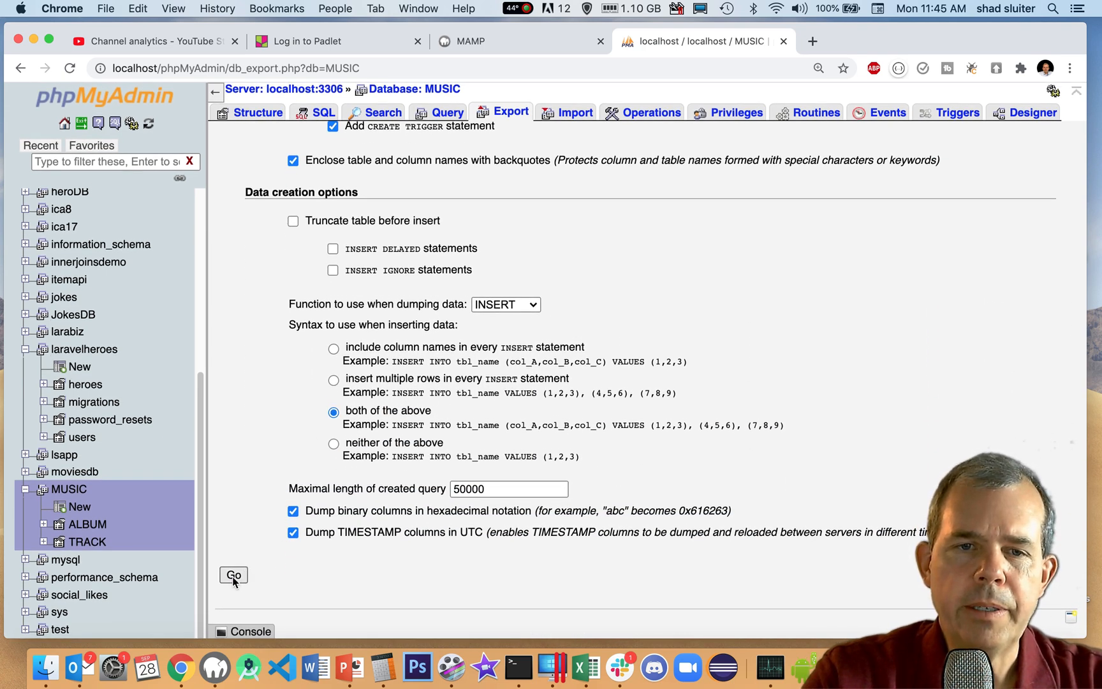
- Run the export and read through the generated CREATE TABLE and INSERT statements for ALBUM and TRACK
{"action": "left_click", "coordinate": [233, 575]}
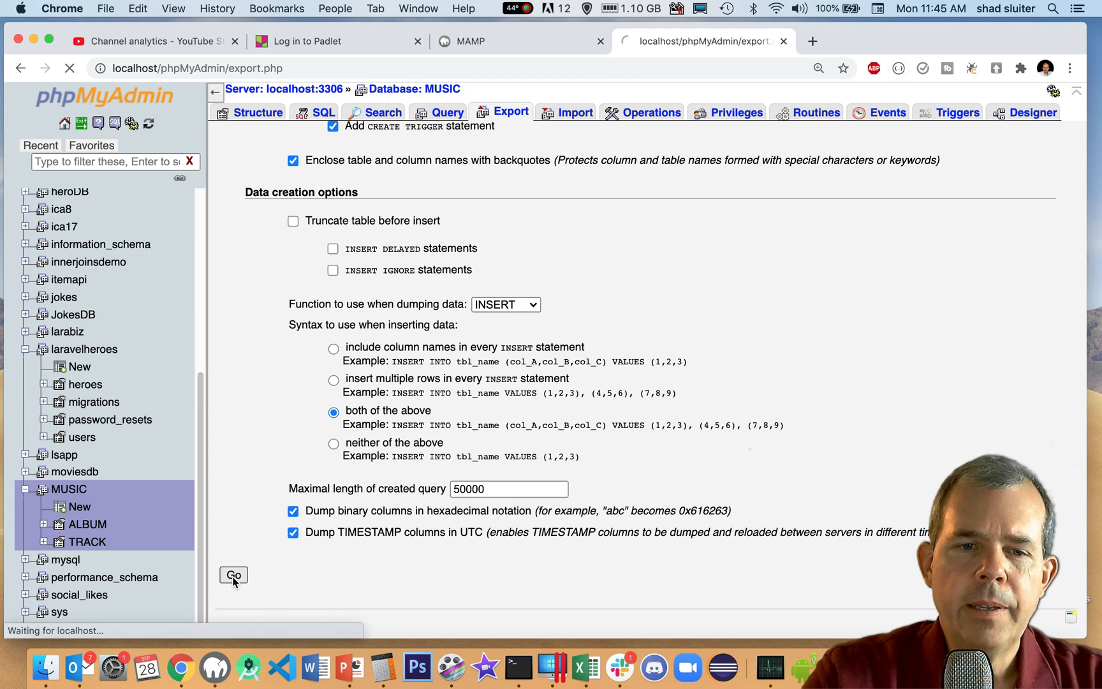
{"action": "left_click", "coordinate": [233, 575]}
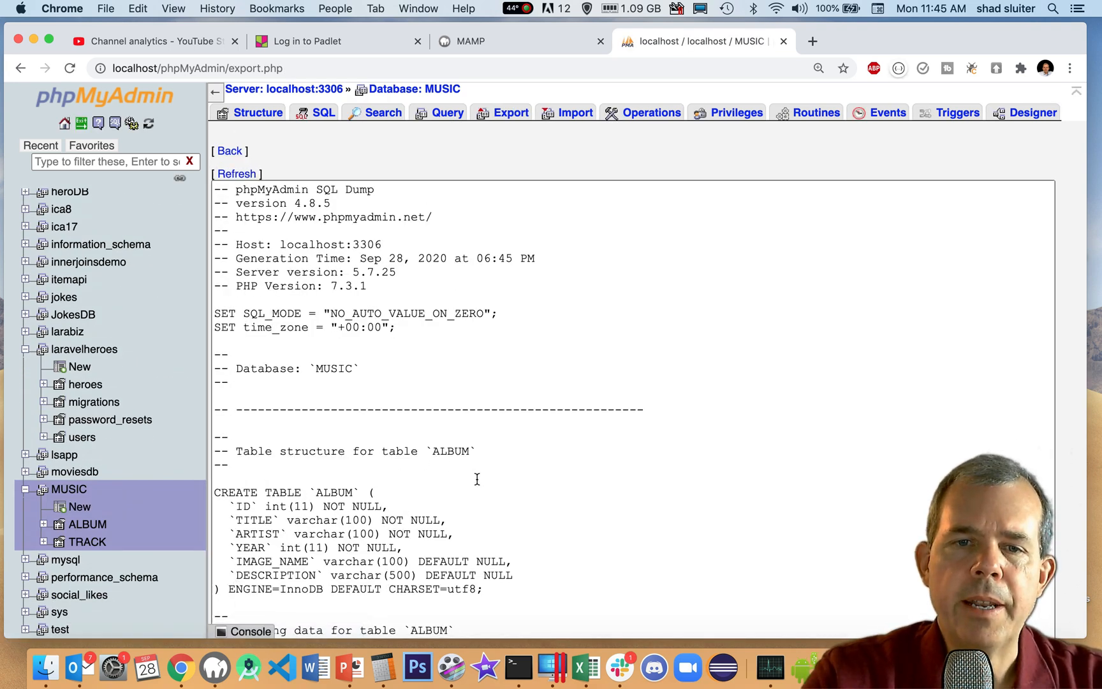
{"action": "scroll", "scroll_direction": "down", "scroll_amount": 3}
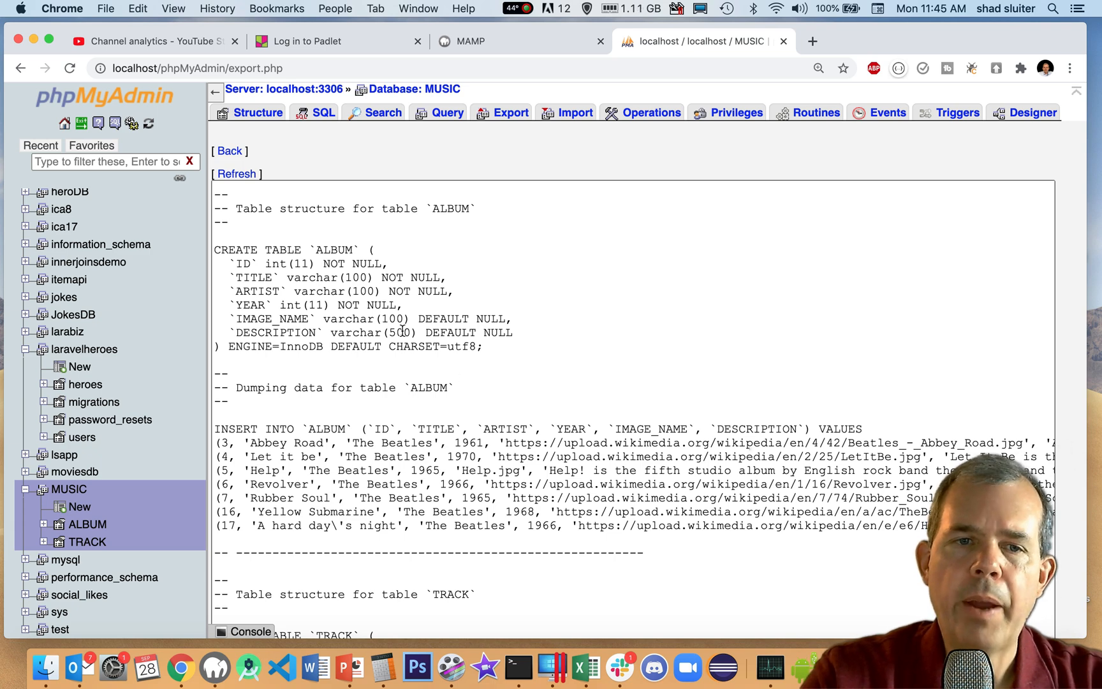
{"action": "scroll", "scroll_direction": "down", "scroll_amount": 3}
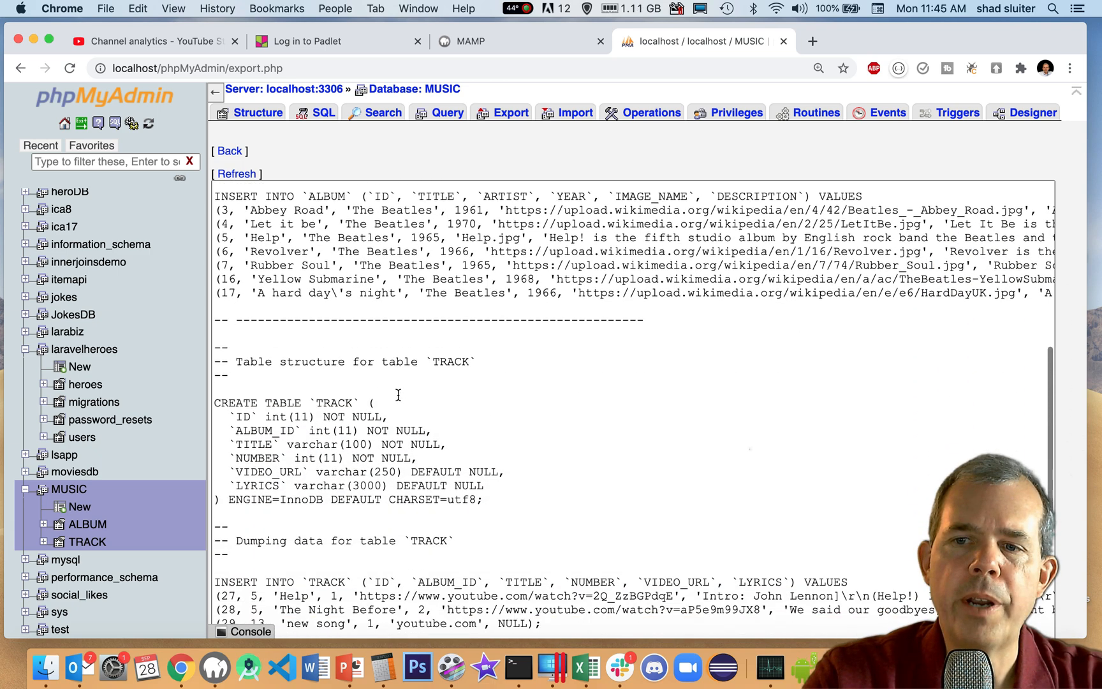
{"action": "scroll", "scroll_direction": "down", "scroll_amount": 3}
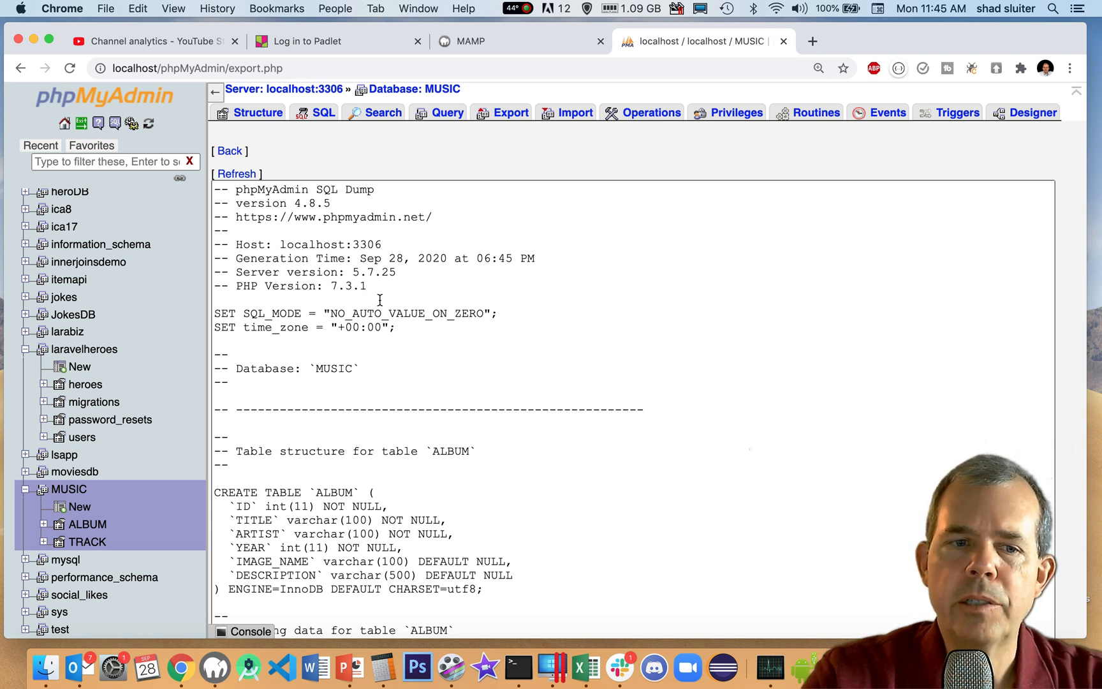
{"action": "left_click", "coordinate": [24, 66]}
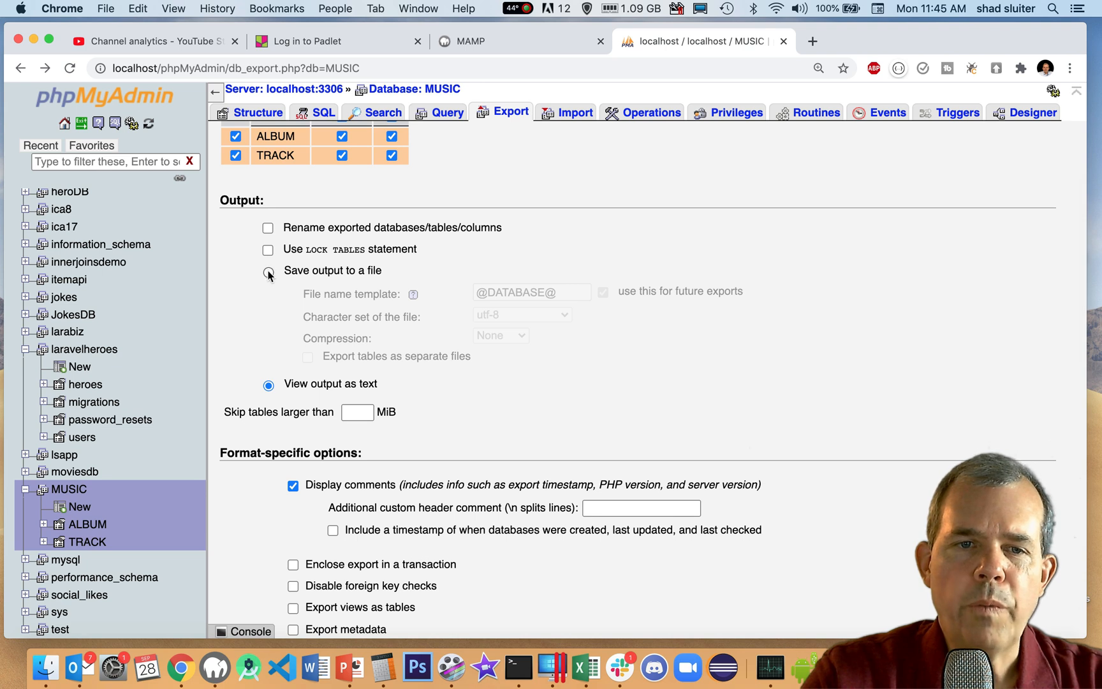
- Re-export MUSIC with output saved to a file, downloading MUSIC.sql, and reveal the download
{"action": "left_click", "coordinate": [268, 274]}
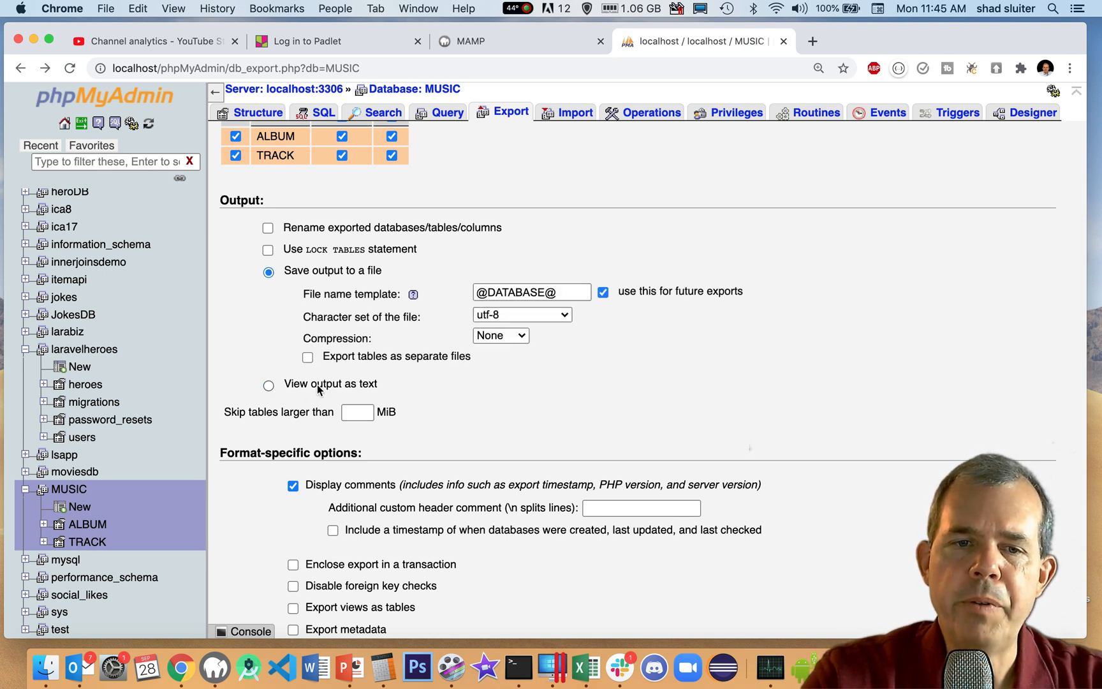
{"action": "mouse_move", "coordinate": [369, 296]}
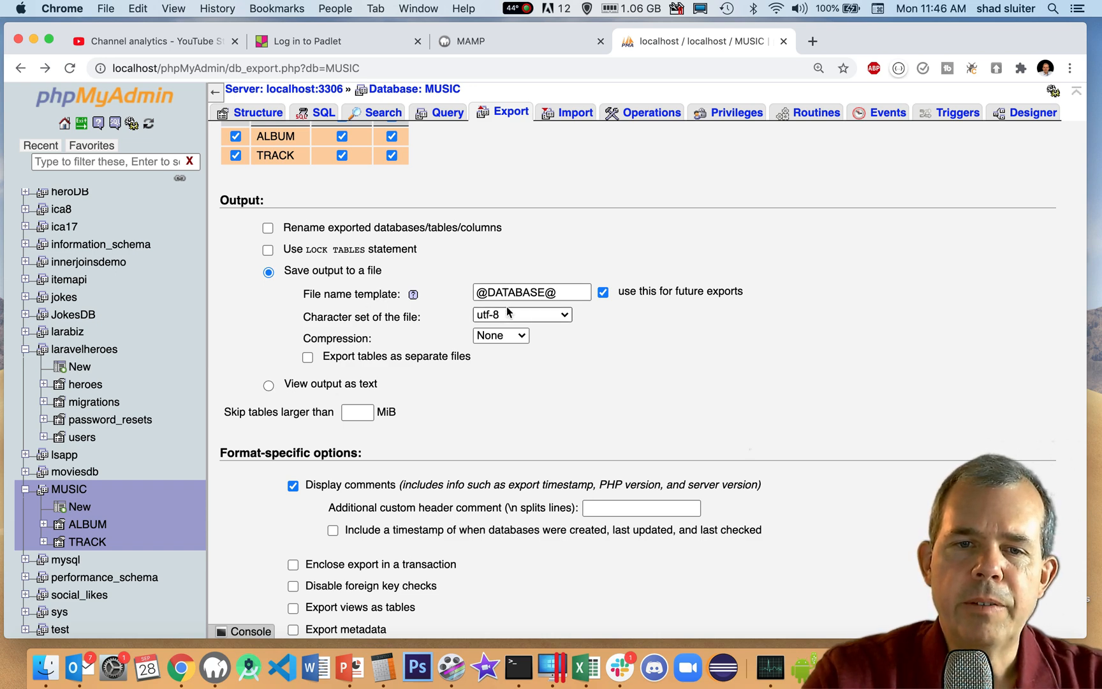
{"action": "scroll", "scroll_direction": "down", "scroll_amount": 3}
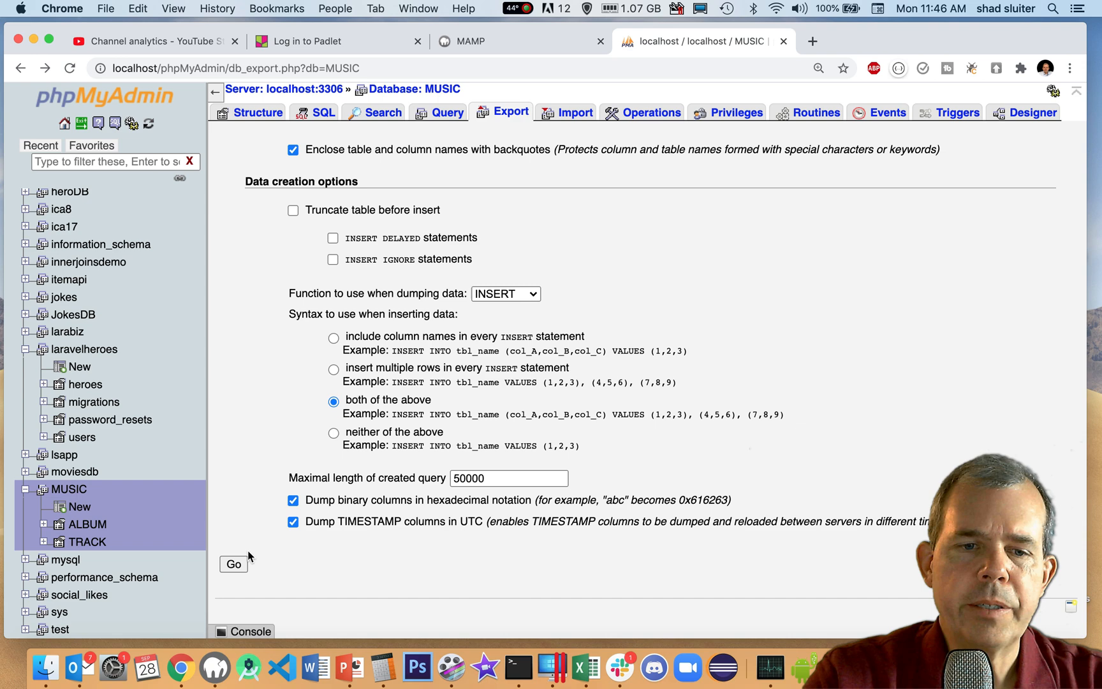
{"action": "left_click", "coordinate": [234, 563]}
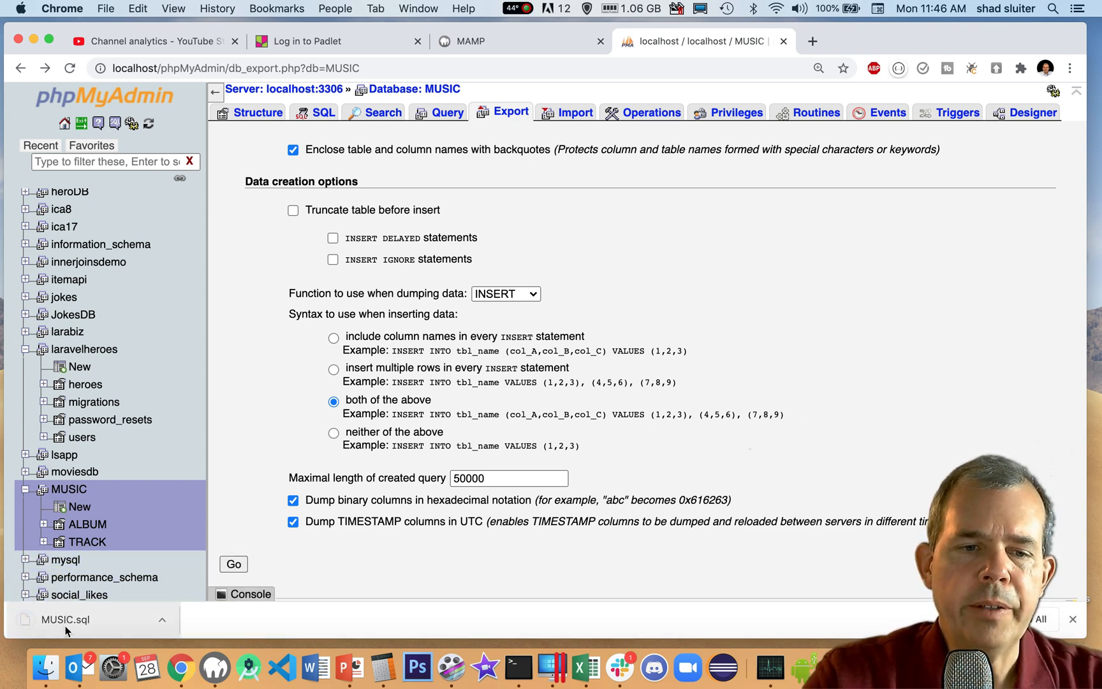
{"action": "left_click", "coordinate": [163, 620]}
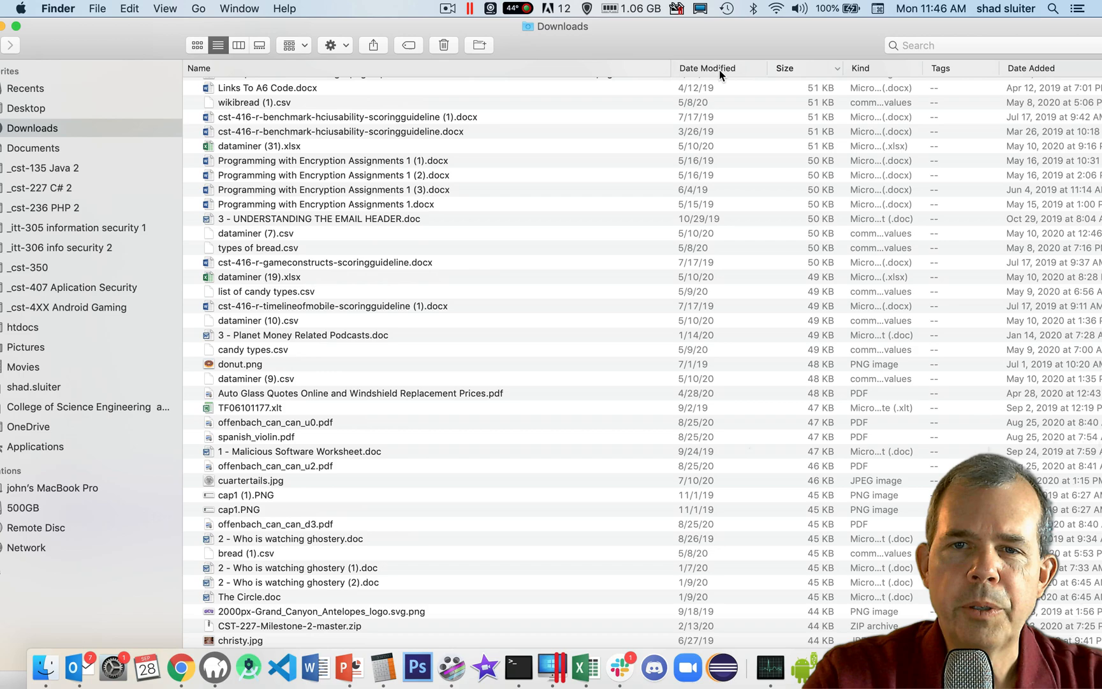
- Sort Downloads so MUSIC.sql is on top and bring up its file actions
{"action": "left_click", "coordinate": [707, 69]}
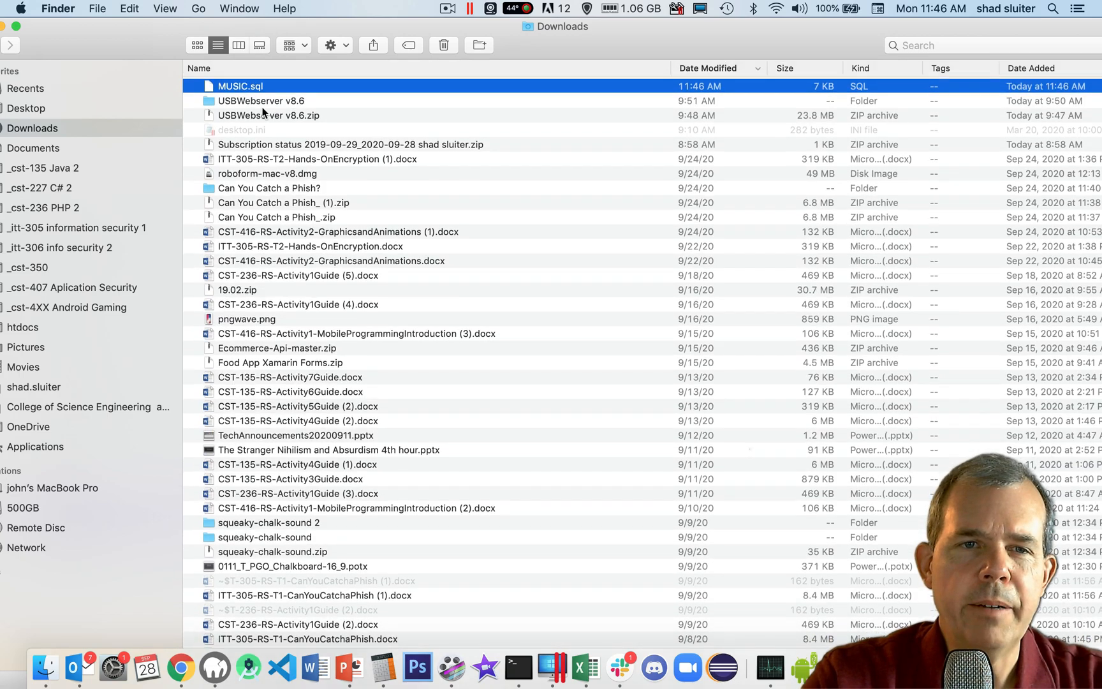
{"action": "right_click", "coordinate": [239, 86]}
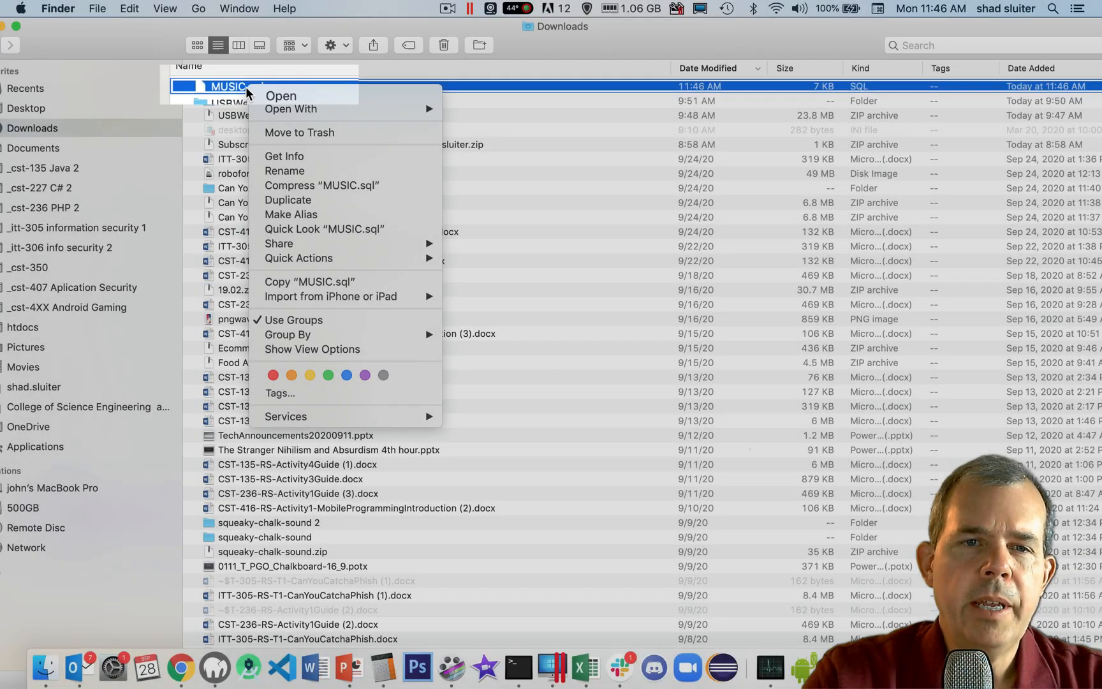
{"action": "mouse_move", "coordinate": [409, 117]}
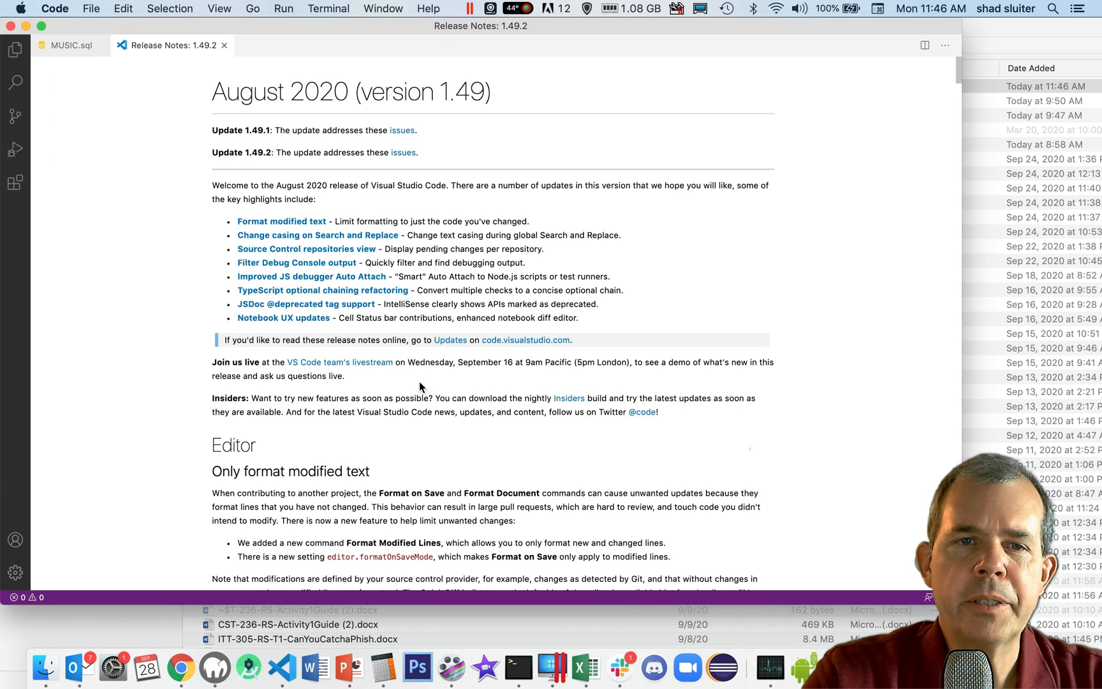
- Close Release Notes and look through the ALBUM definition and inserts in MUSIC.sql
{"action": "left_click", "coordinate": [70, 46]}
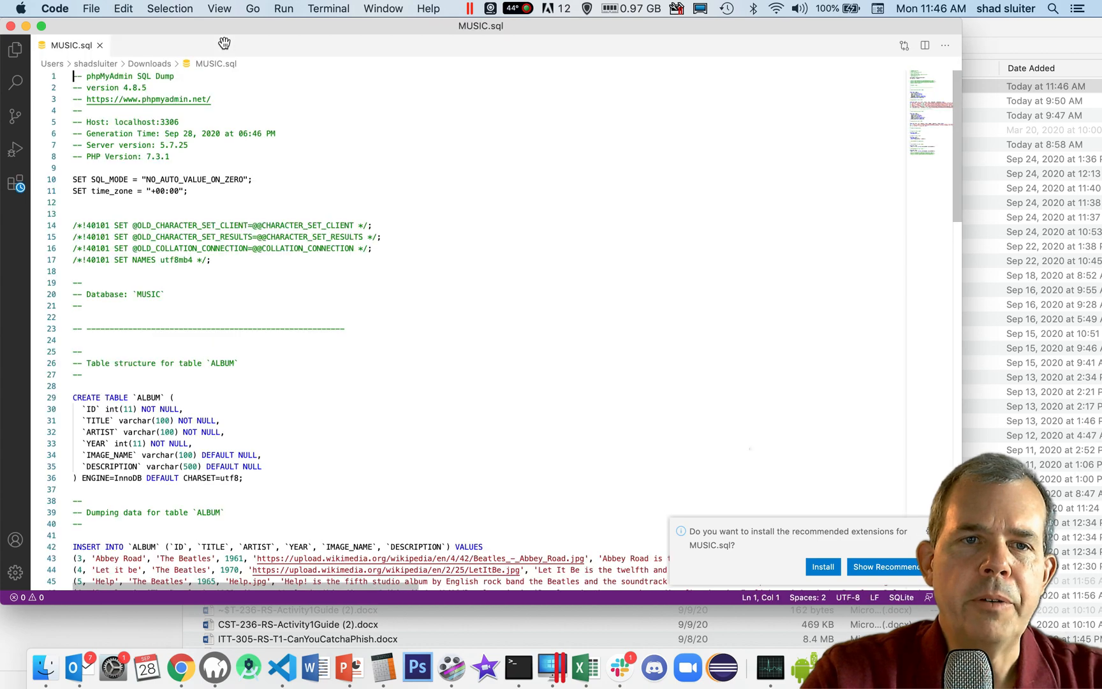
{"action": "scroll", "scroll_direction": "down", "scroll_amount": 3}
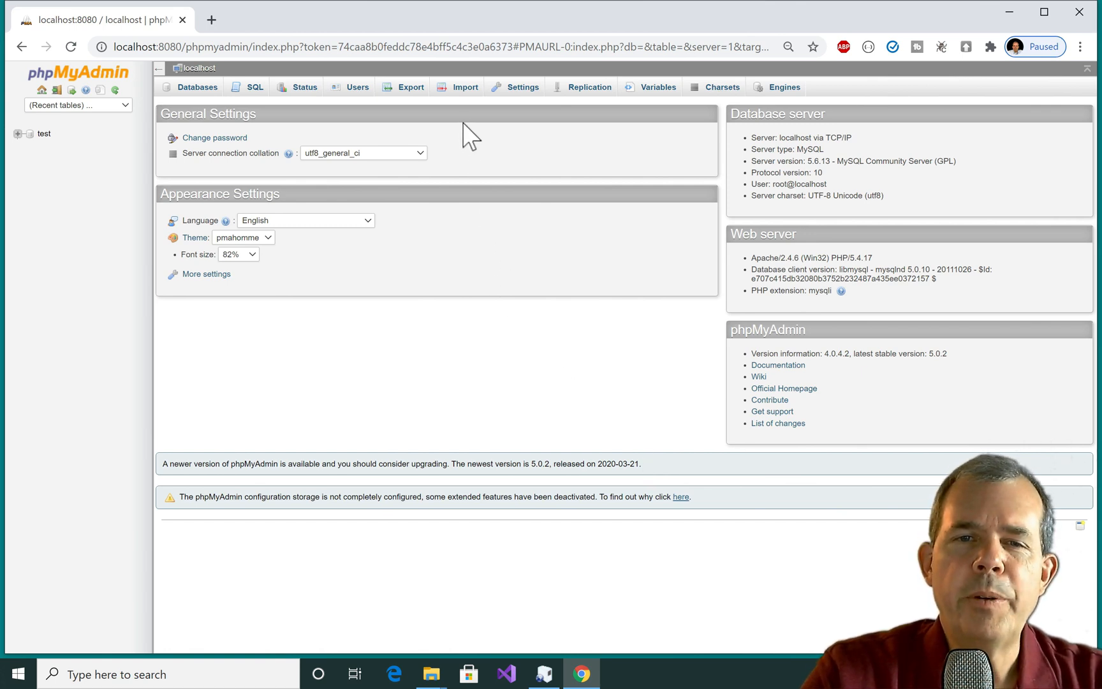
- Import MUSIC.sql from Downloads at server level, failing with error #1046 no database selected
{"action": "left_click", "coordinate": [464, 87]}
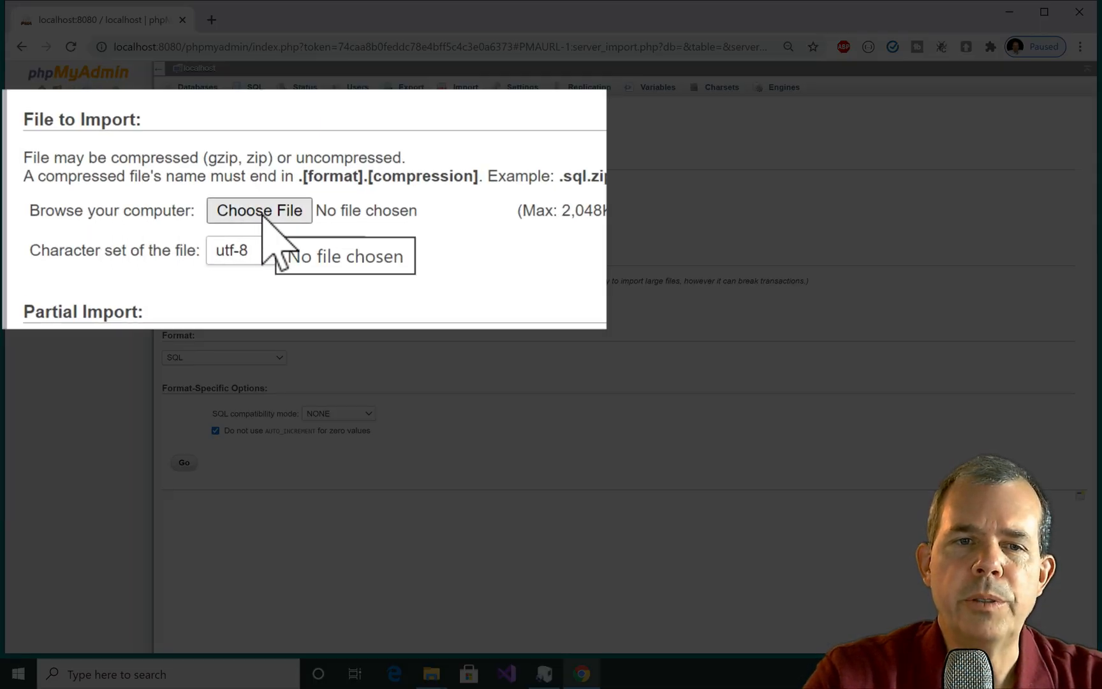
{"action": "left_click", "coordinate": [259, 211]}
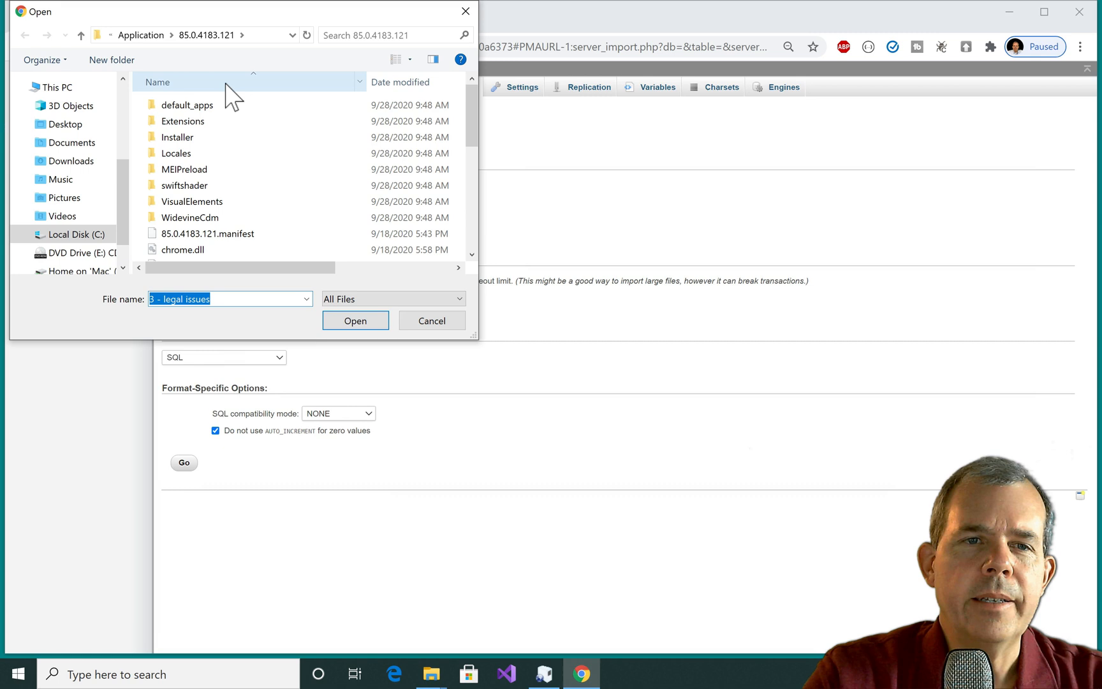
{"action": "left_click", "coordinate": [71, 161]}
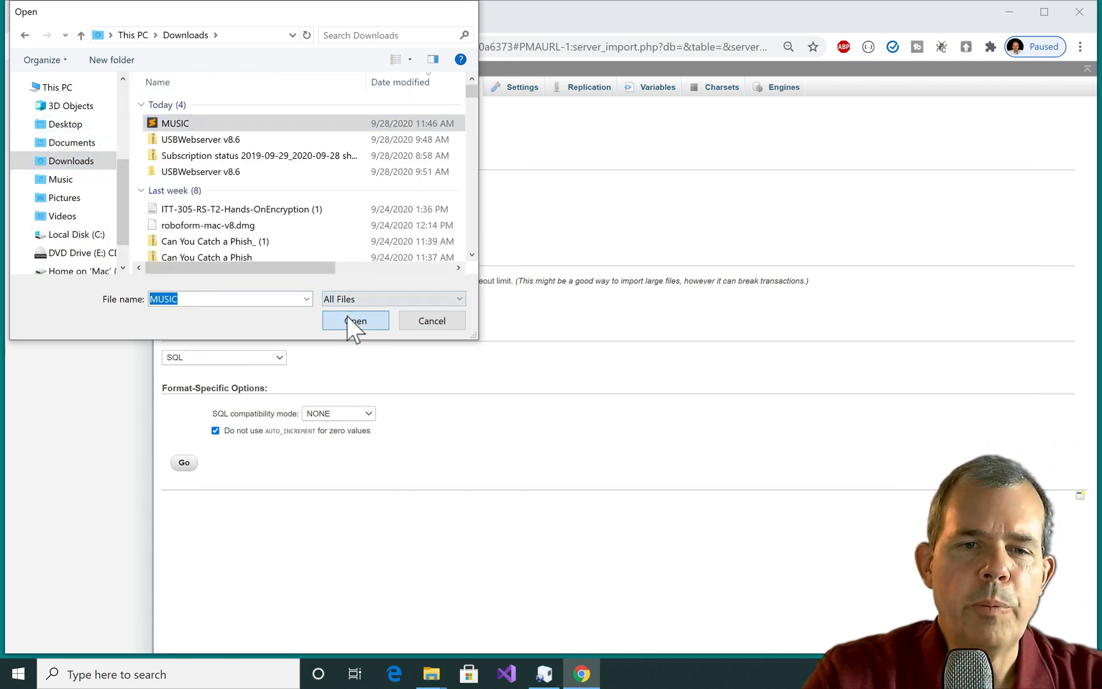
{"action": "left_click", "coordinate": [356, 322]}
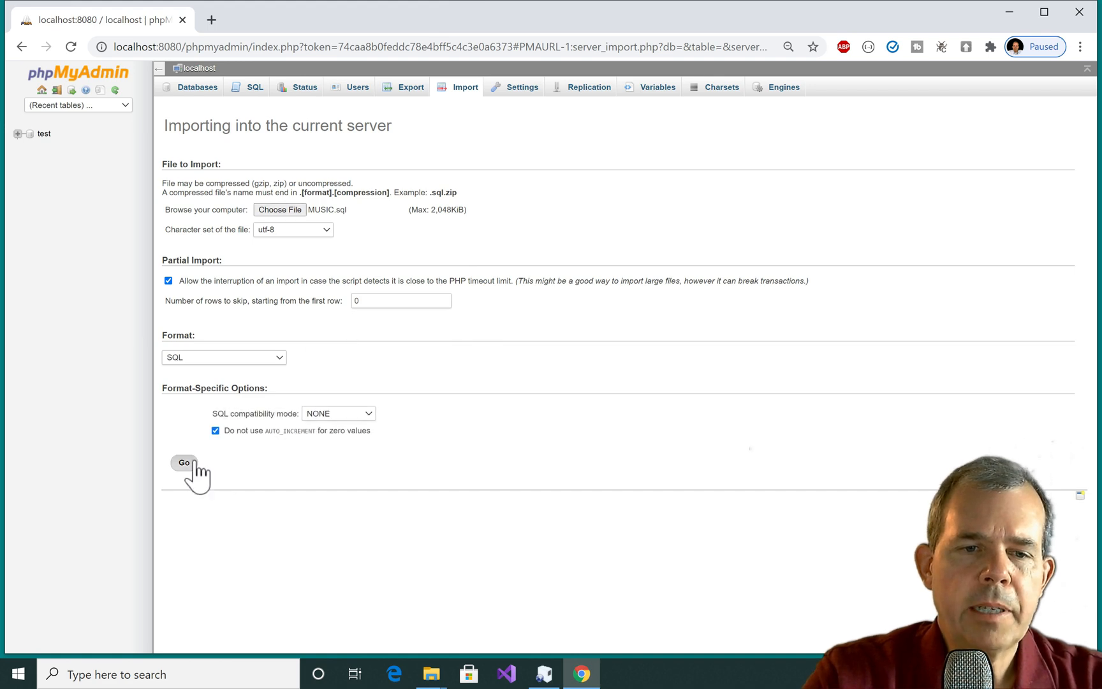
{"action": "left_click", "coordinate": [183, 463]}
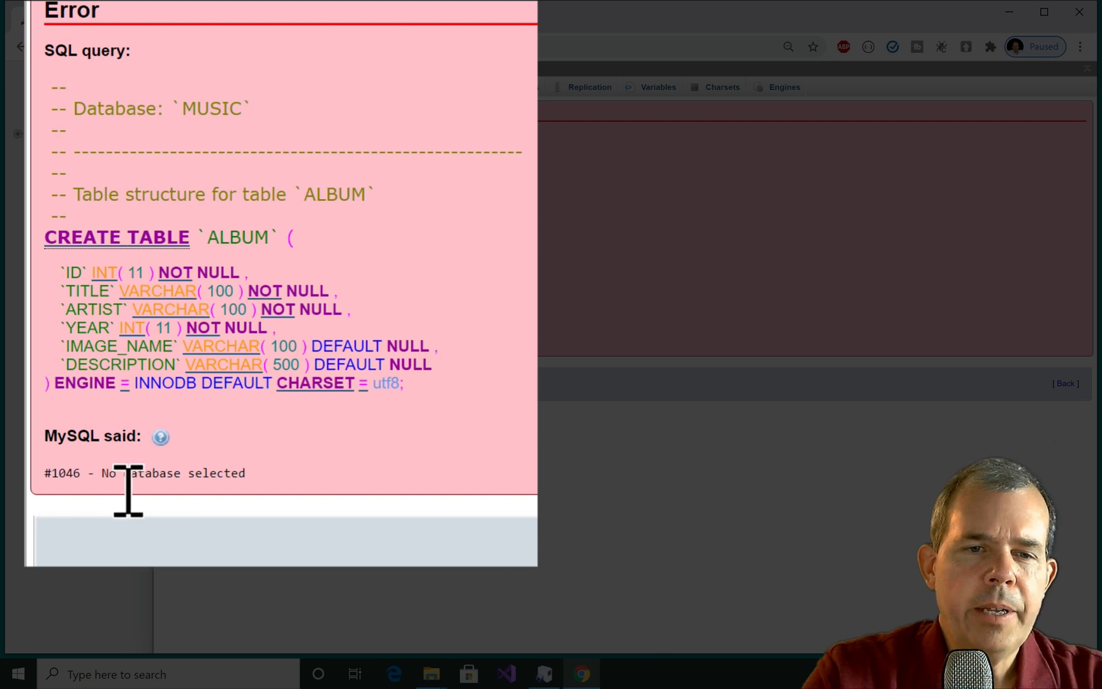
{"action": "mouse_move", "coordinate": [204, 348]}
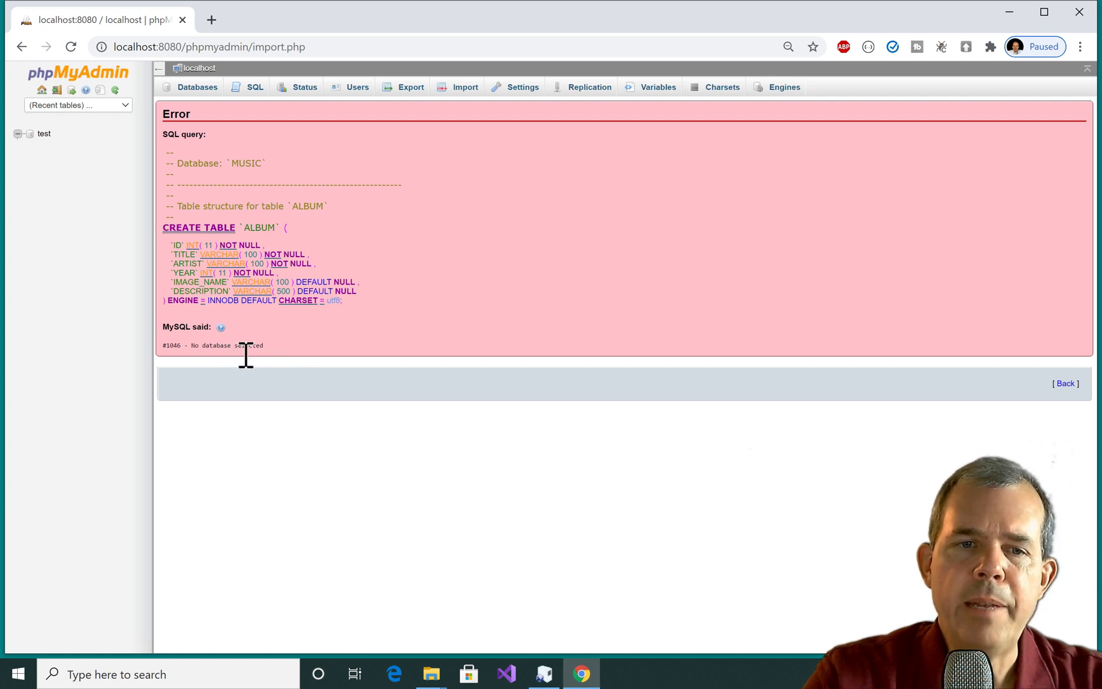
{"action": "mouse_move", "coordinate": [207, 125]}
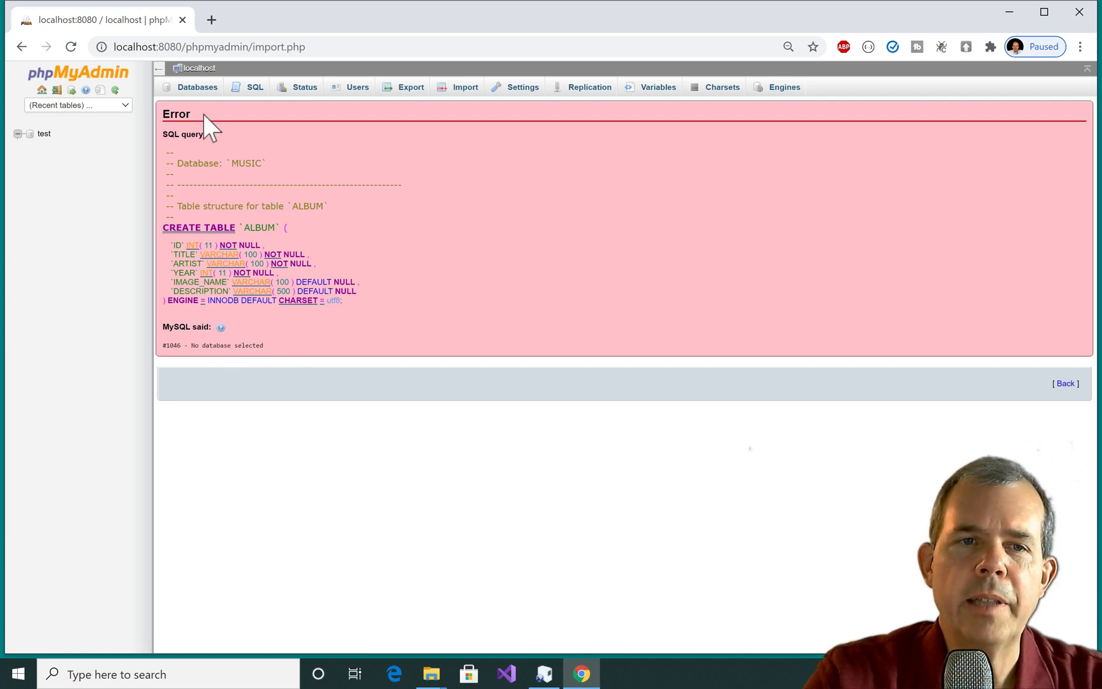
- Create a new database named Music from the Databases page and open it
{"action": "left_click", "coordinate": [196, 87]}
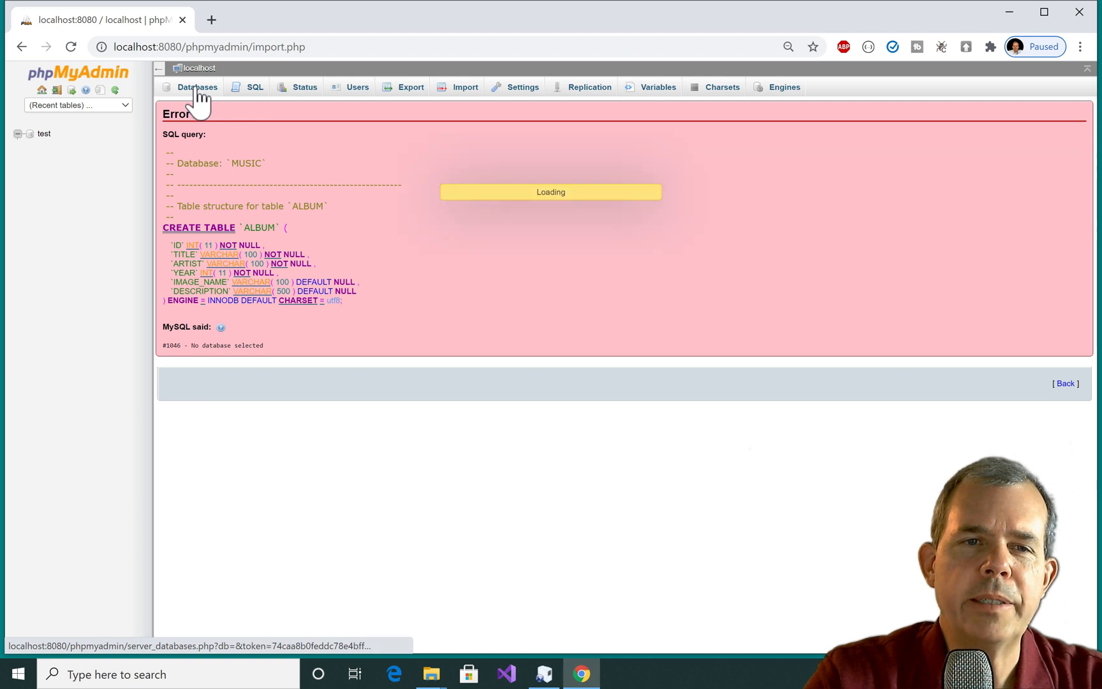
{"action": "left_click", "coordinate": [197, 87]}
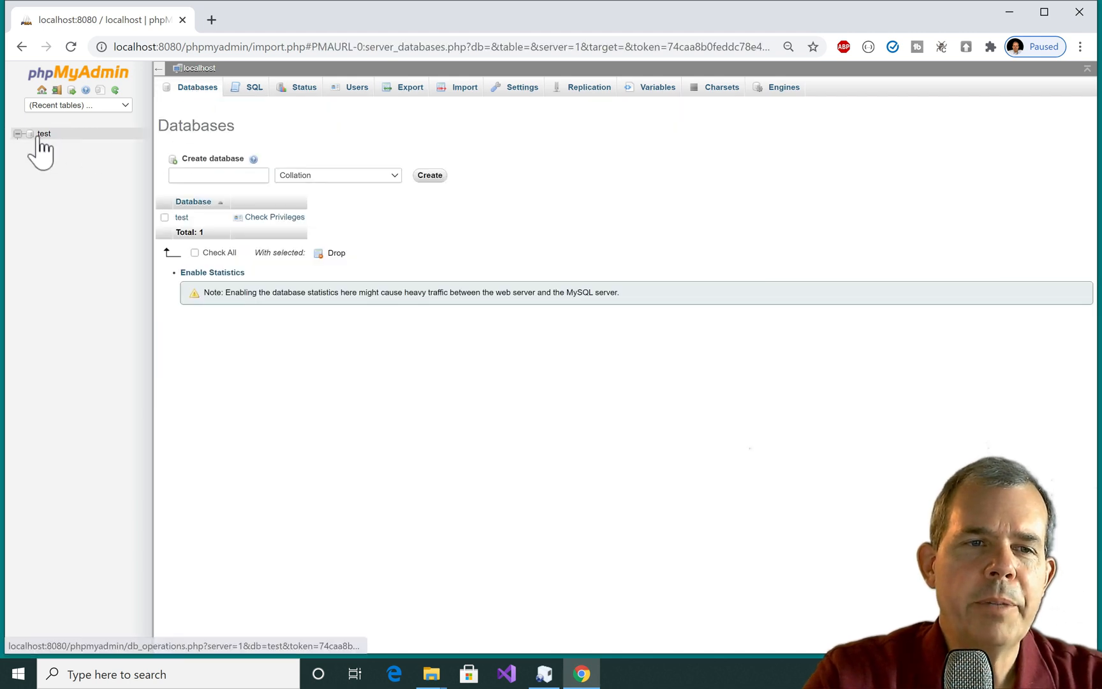
{"action": "left_click", "coordinate": [218, 176]}
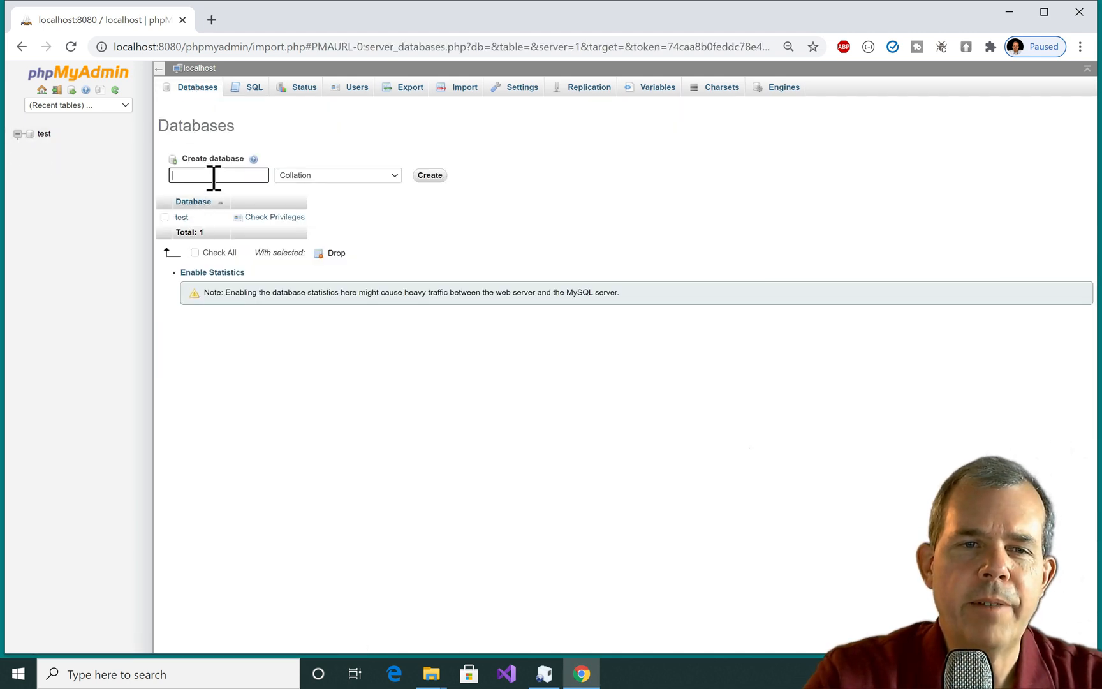
{"action": "type", "text": "Music"}
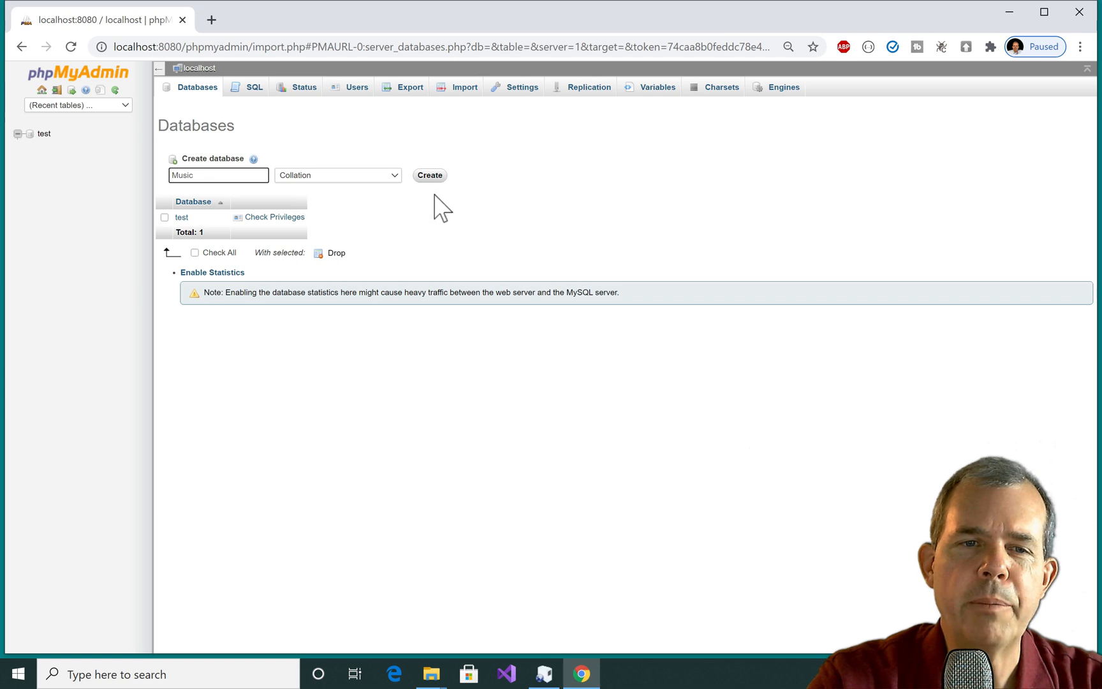
{"action": "left_click", "coordinate": [428, 176]}
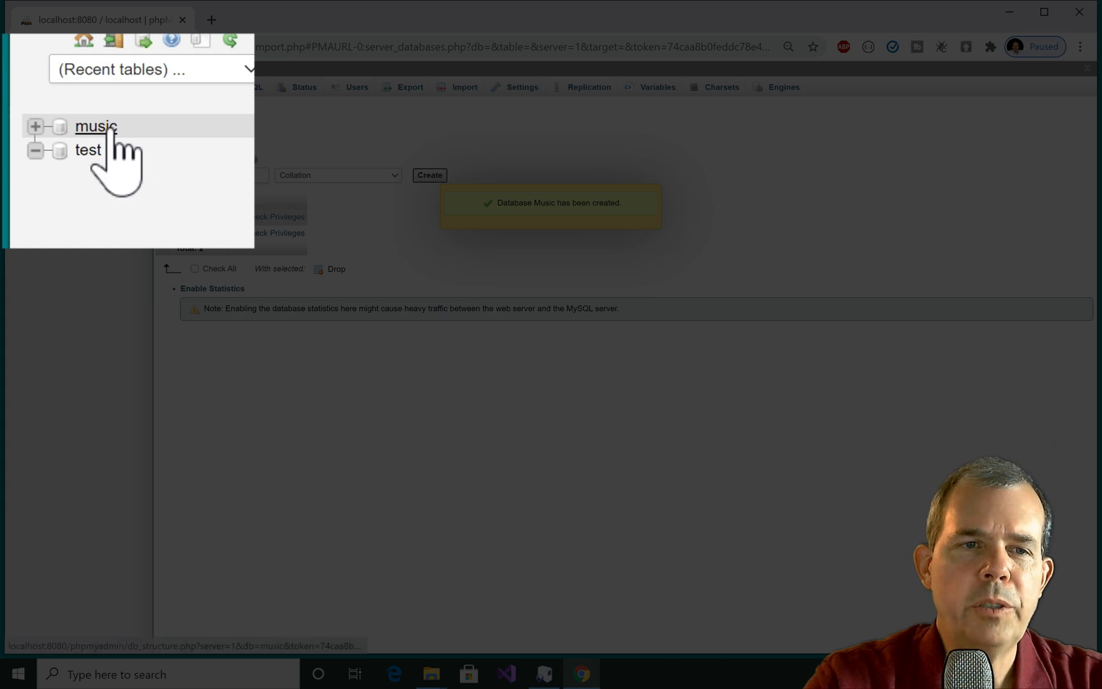
{"action": "left_click", "coordinate": [95, 125]}
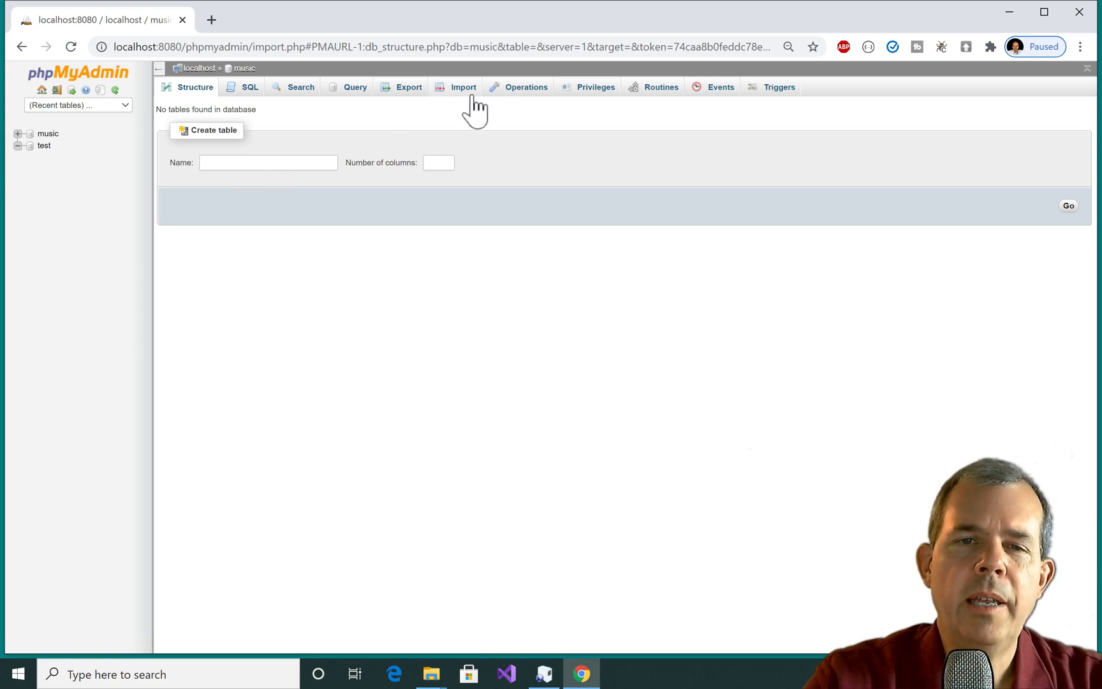
- Import MUSIC.sql from Downloads into the music database, completing with 17 queries executed
{"action": "left_click", "coordinate": [463, 87]}
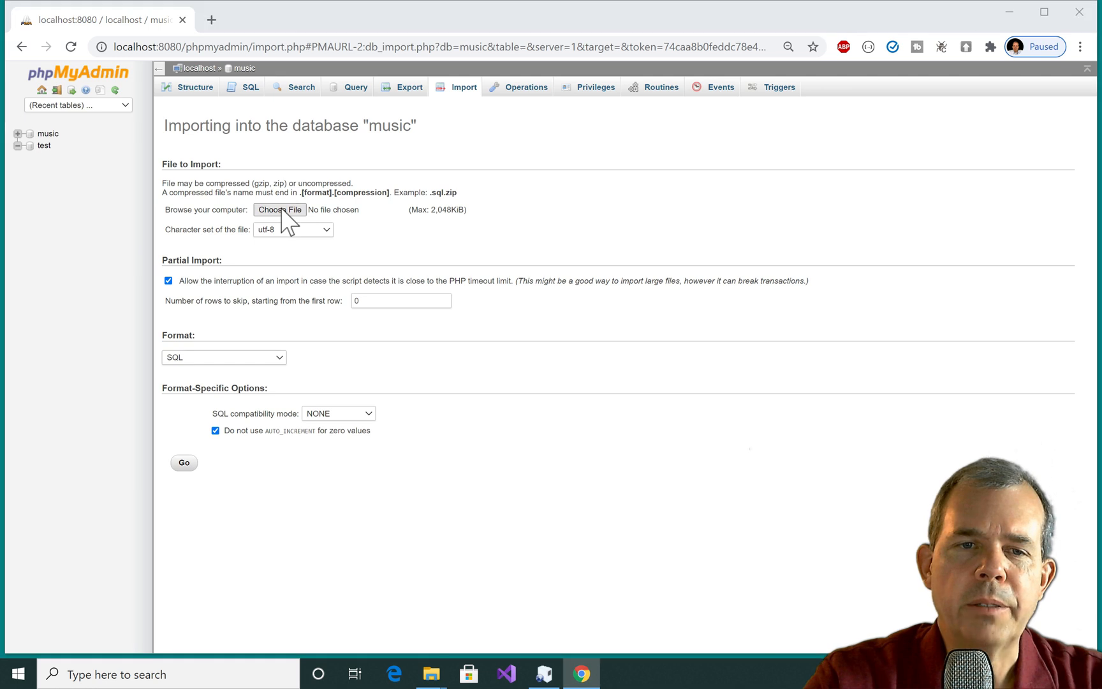
{"action": "left_click", "coordinate": [280, 210]}
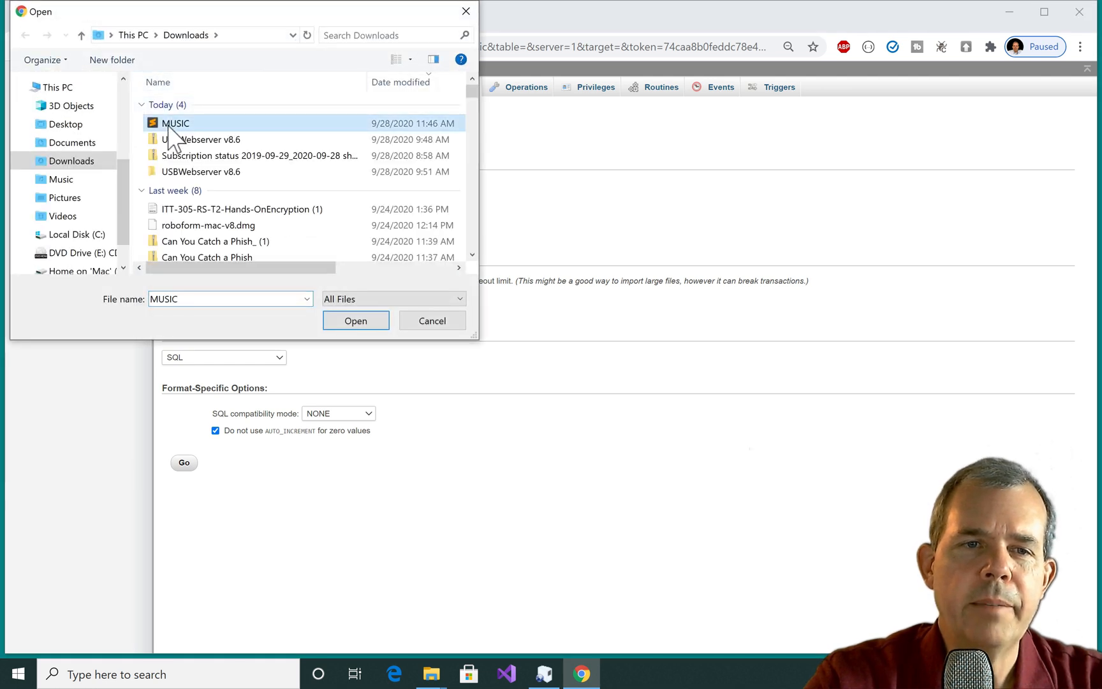
{"action": "left_click", "coordinate": [356, 321]}
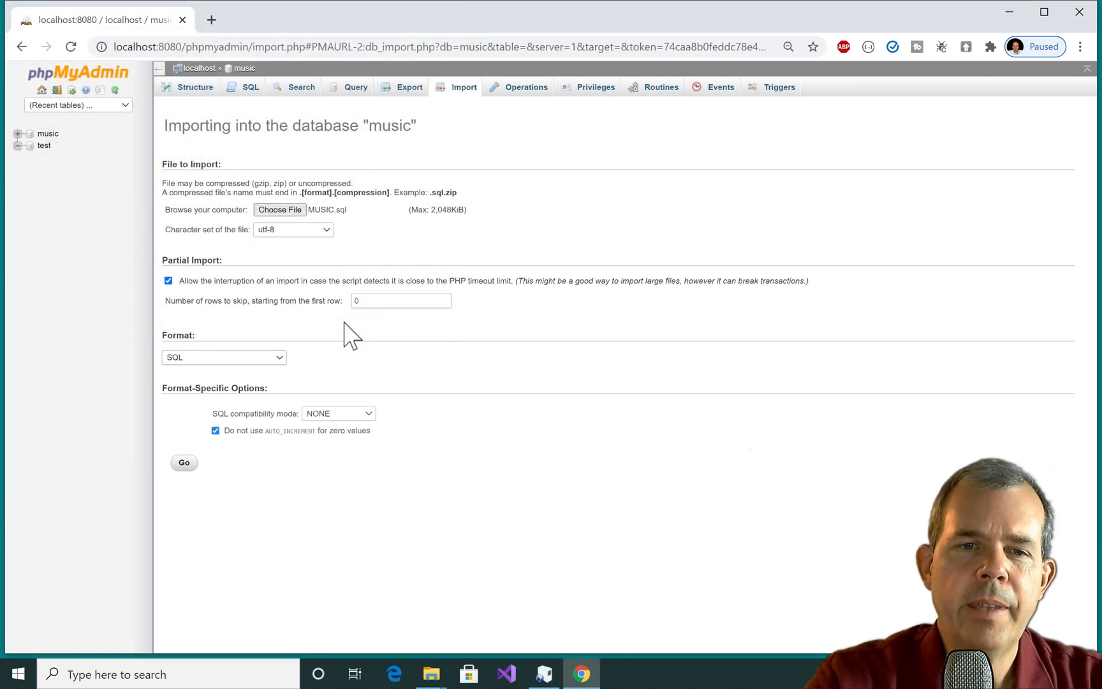
{"action": "left_click", "coordinate": [184, 463]}
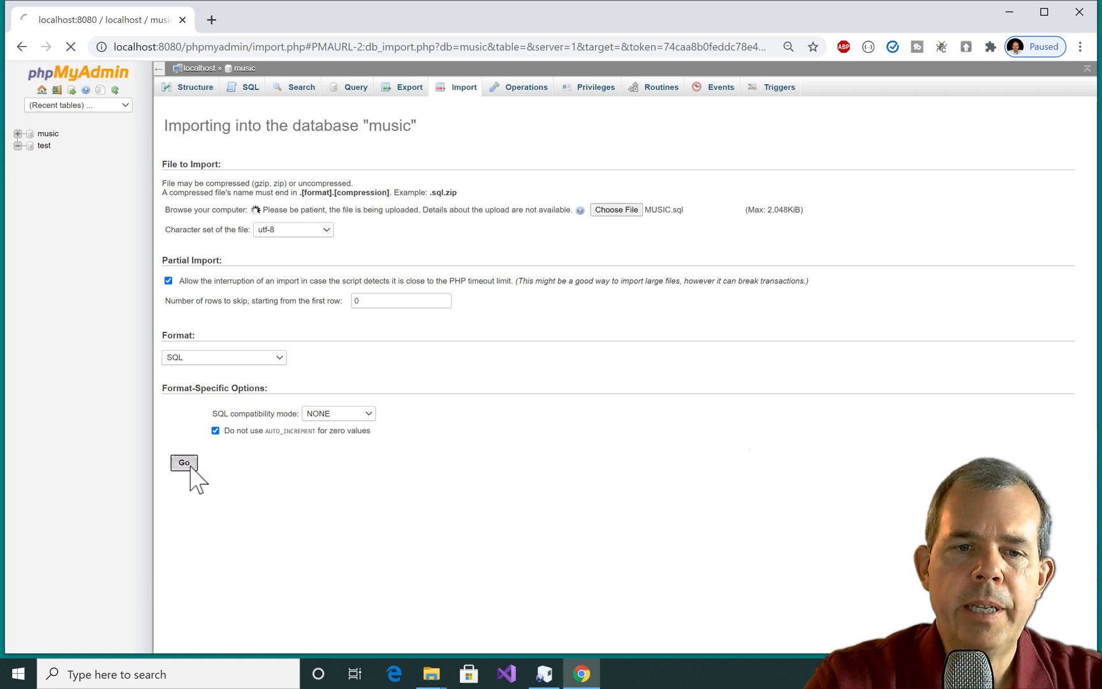
{"action": "left_click", "coordinate": [183, 463]}
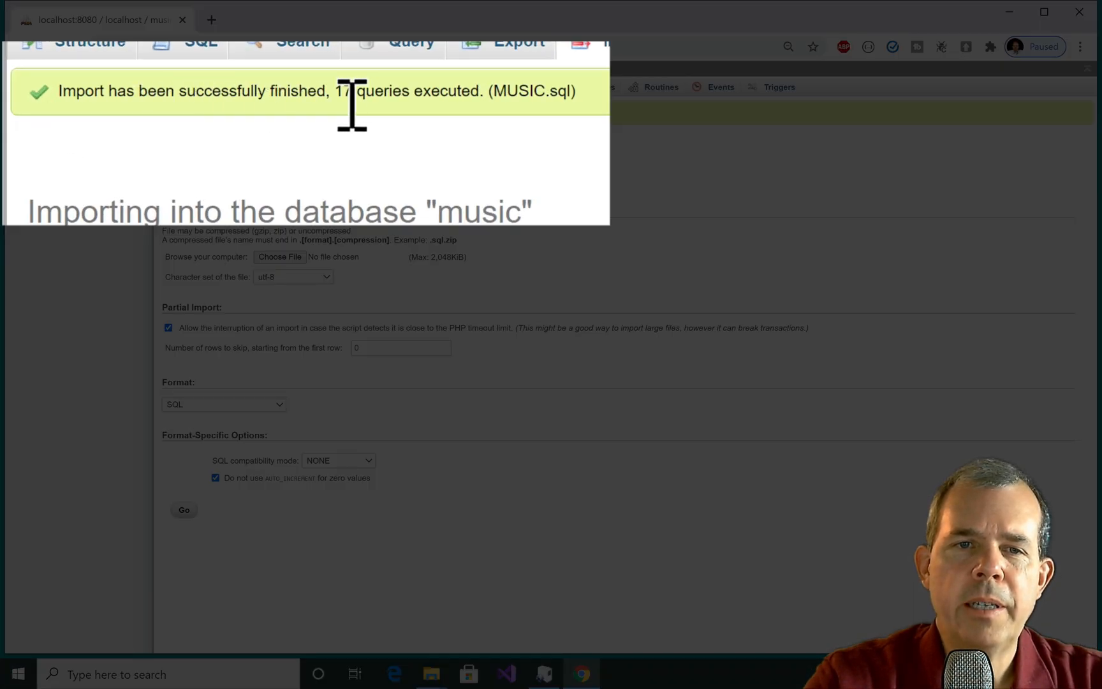
{"action": "mouse_move", "coordinate": [510, 126]}
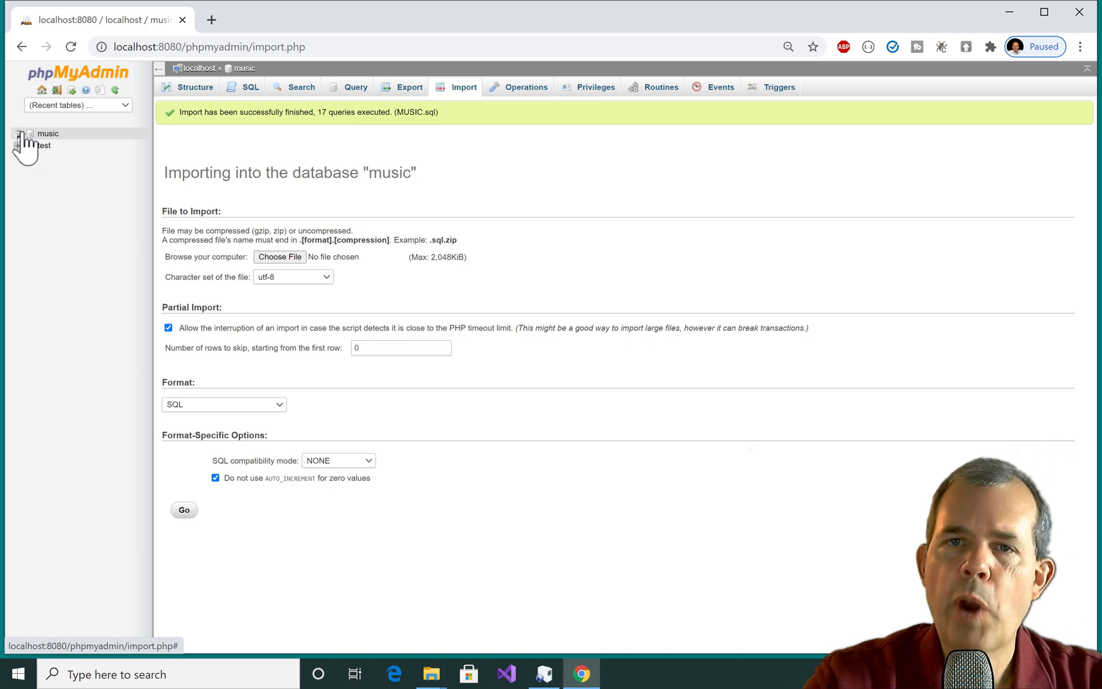
- Browse the album table's seven Beatles rows in the imported music database
{"action": "left_click", "coordinate": [24, 134]}
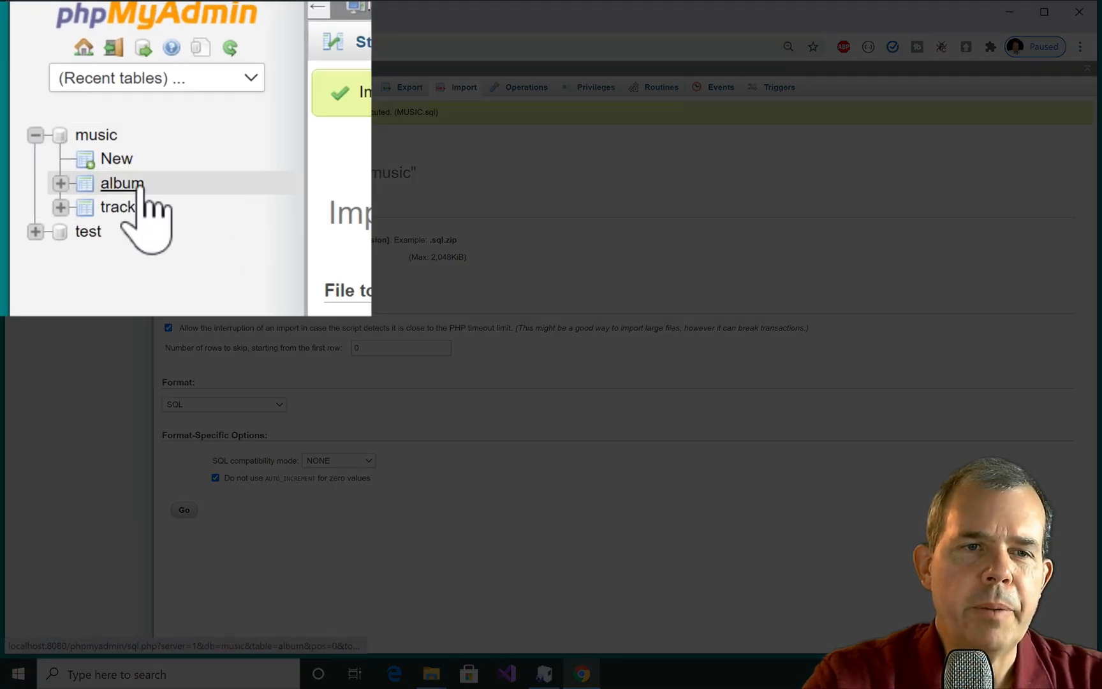
{"action": "left_click", "coordinate": [123, 184]}
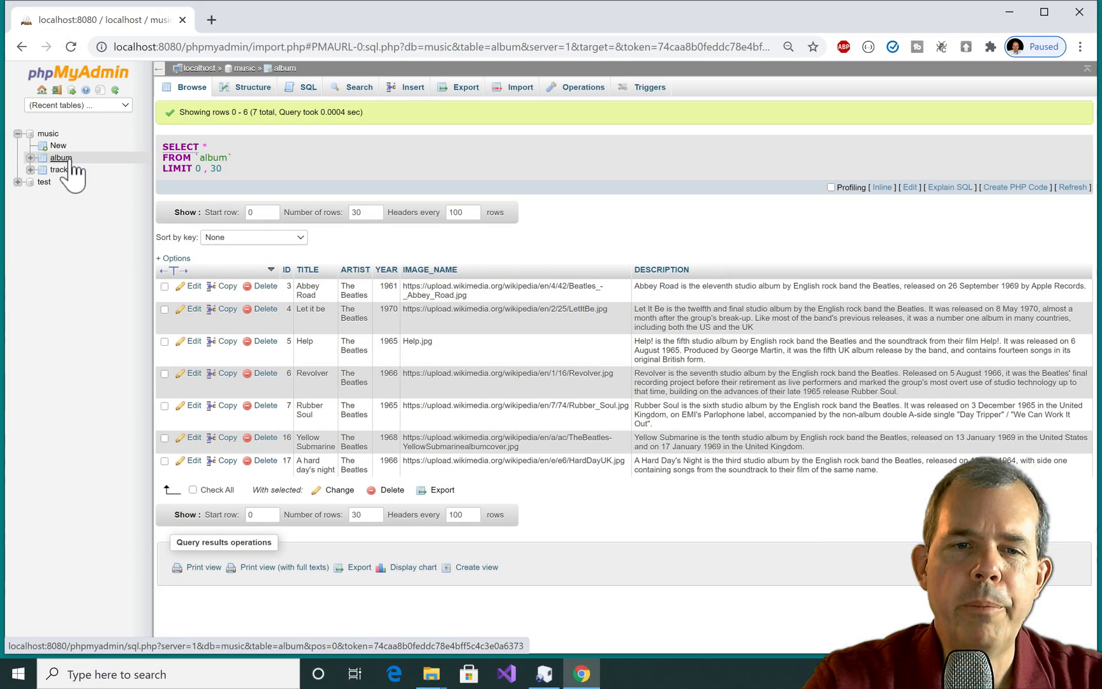